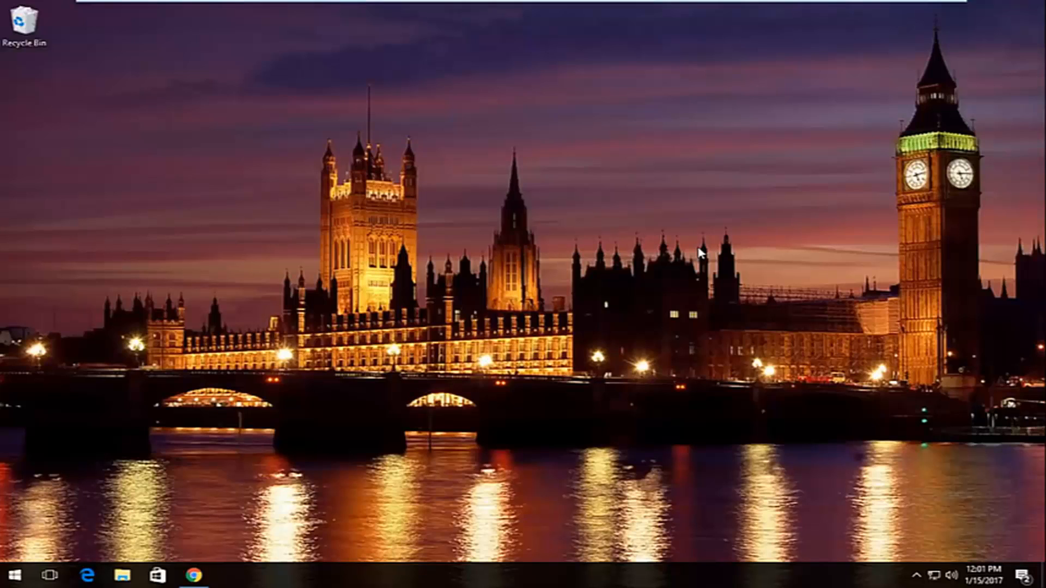
pyautogui.moveTo(701, 242)
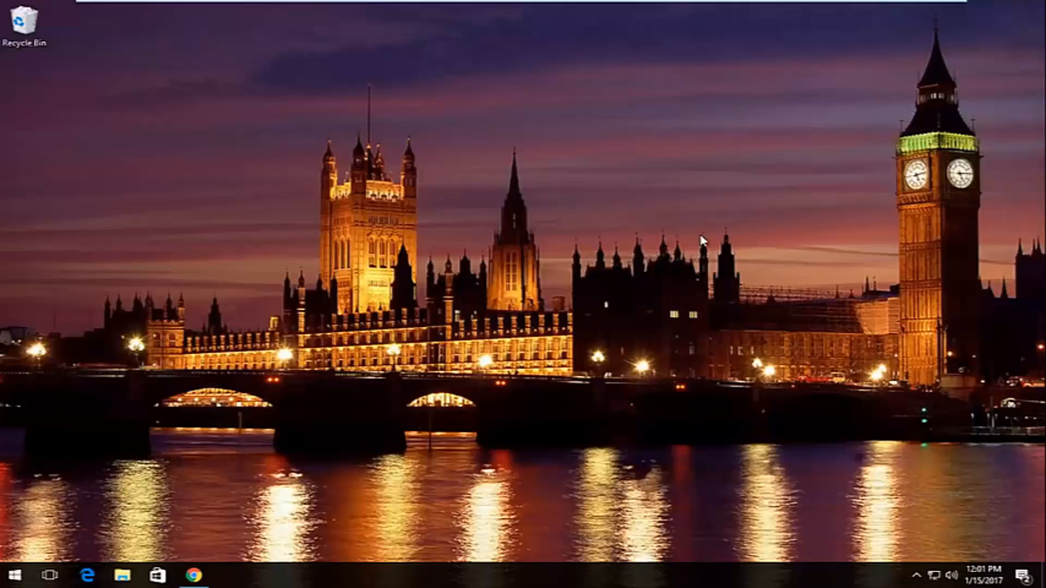
pyautogui.moveTo(15, 576)
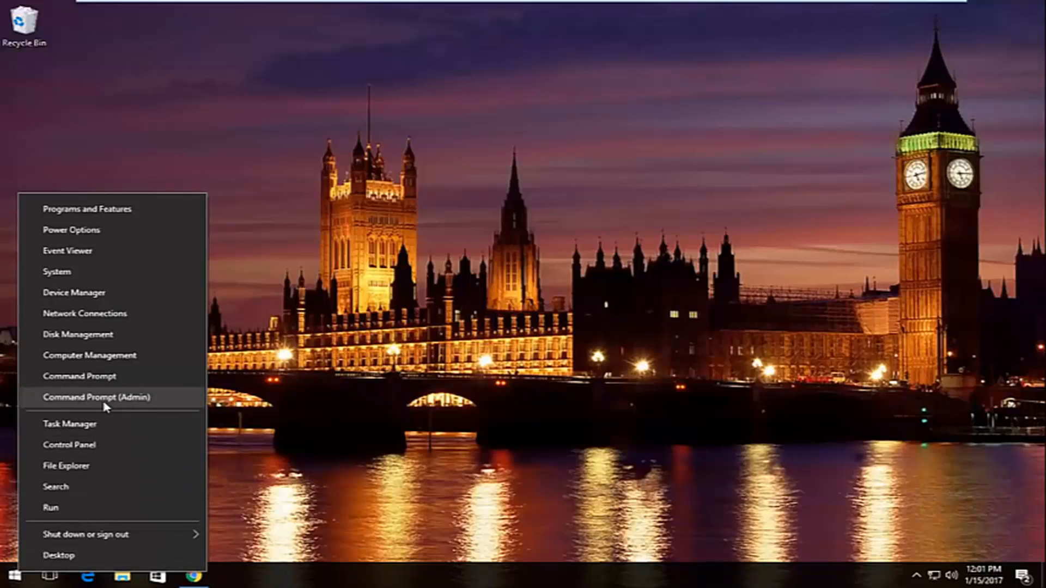
# - Launch Command Prompt (Admin) from the Start menu and approve the User Account Control prompt
pyautogui.click(98, 397)
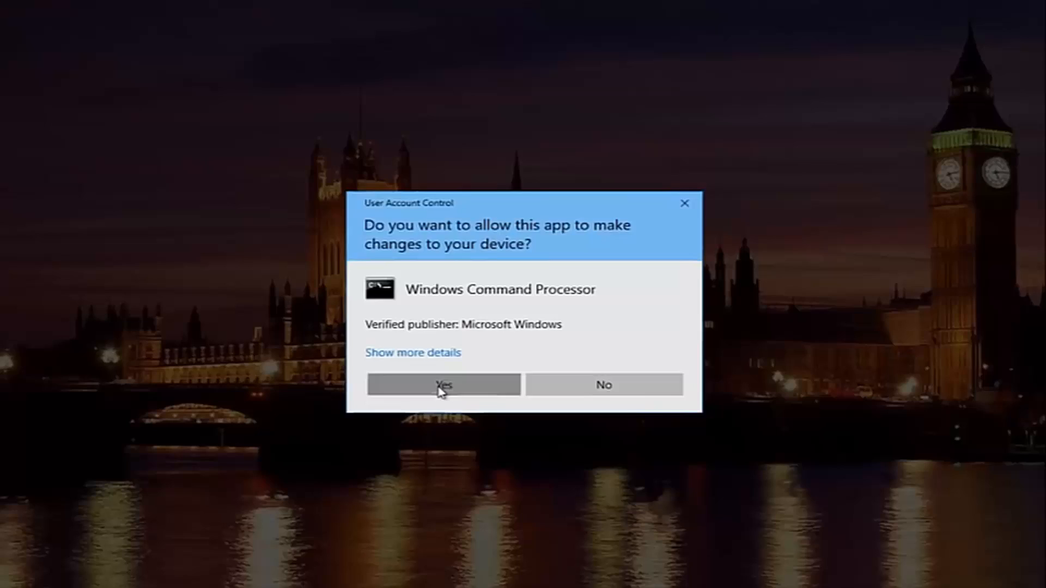
pyautogui.click(443, 385)
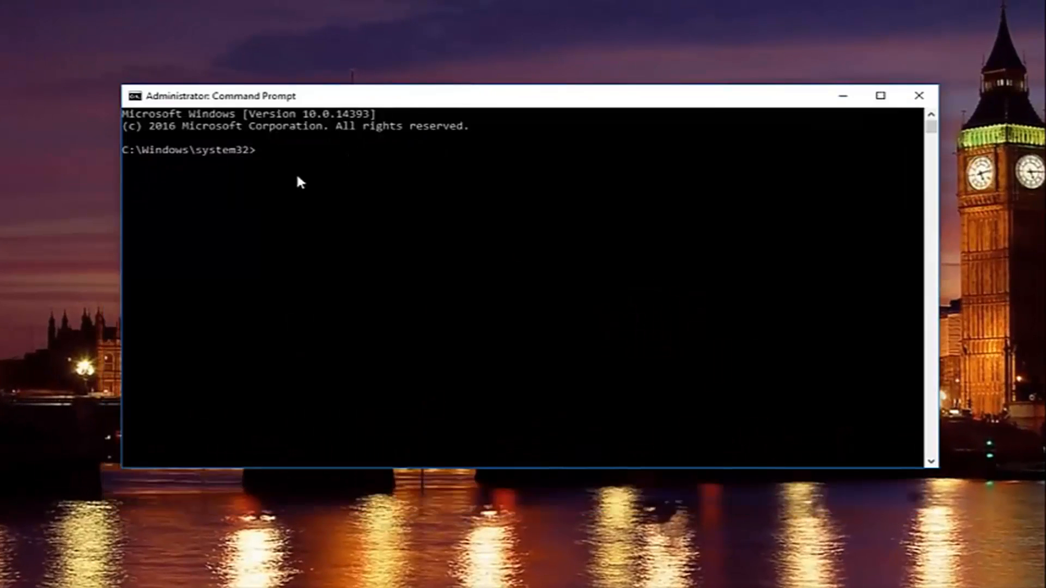
# - Release the adapter's IP address with ipconfig /release
pyautogui.write('ipc')
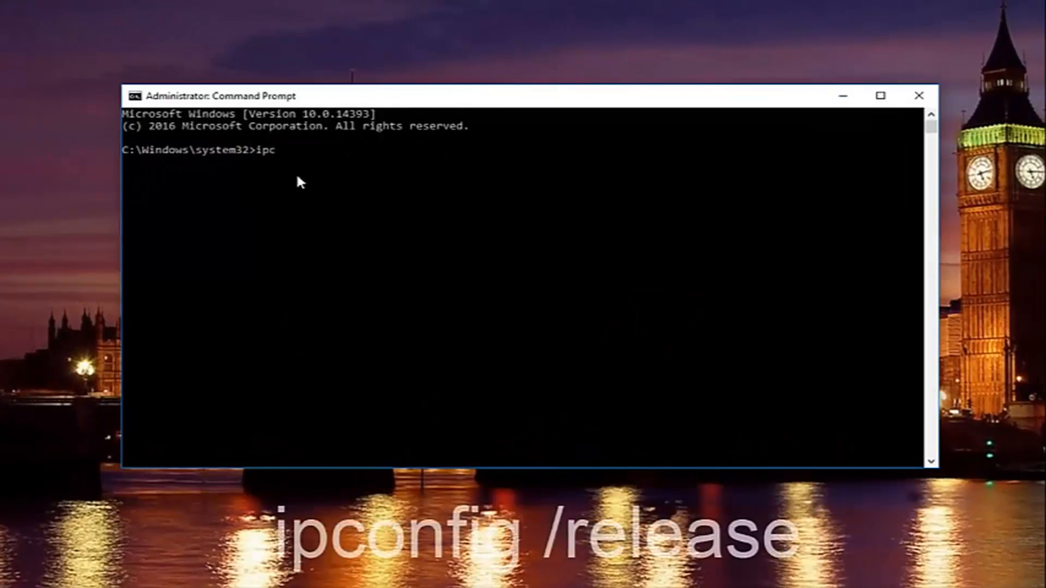
pyautogui.write('onfig /')
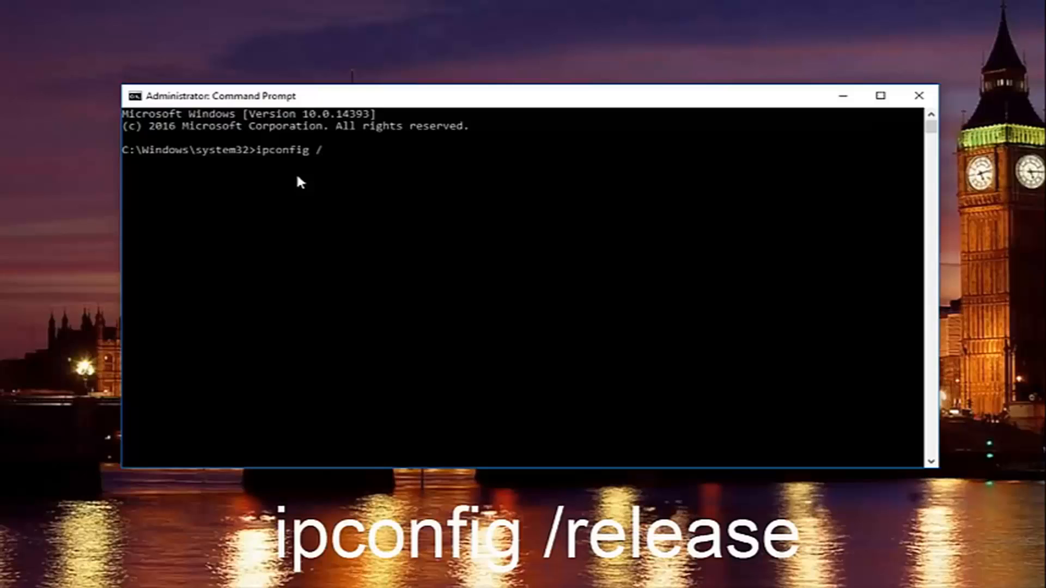
pyautogui.write('release')
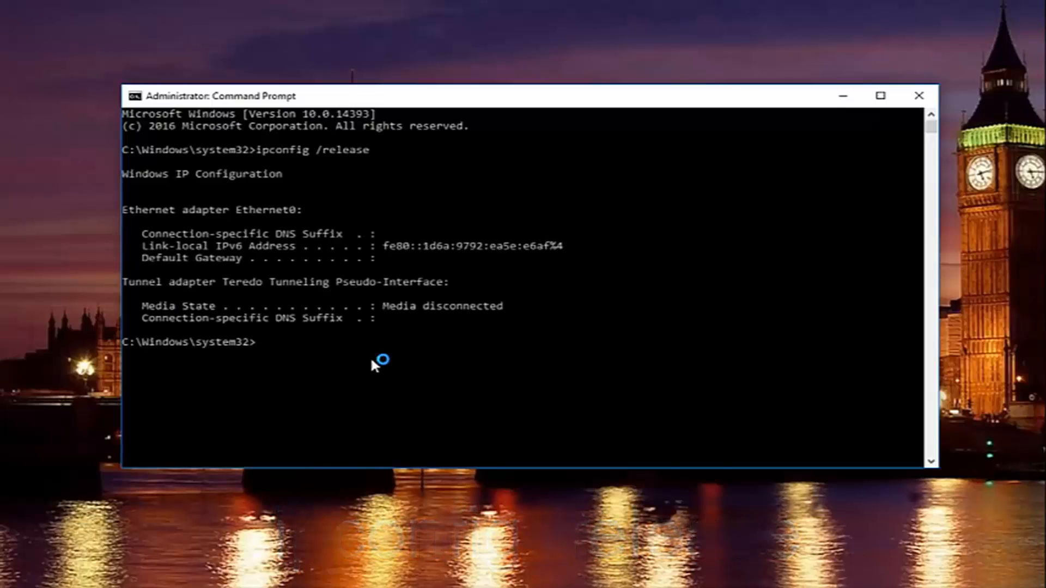
# - List the full IP configuration with ipconfig /all, then enter ipconfig /flushdns
pyautogui.write('i')
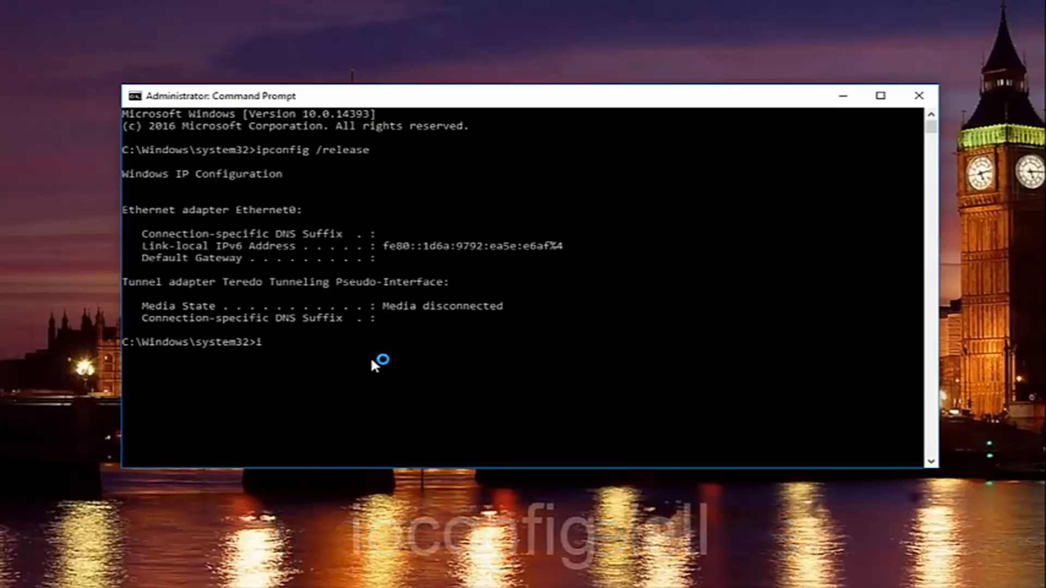
pyautogui.write('pconfig')
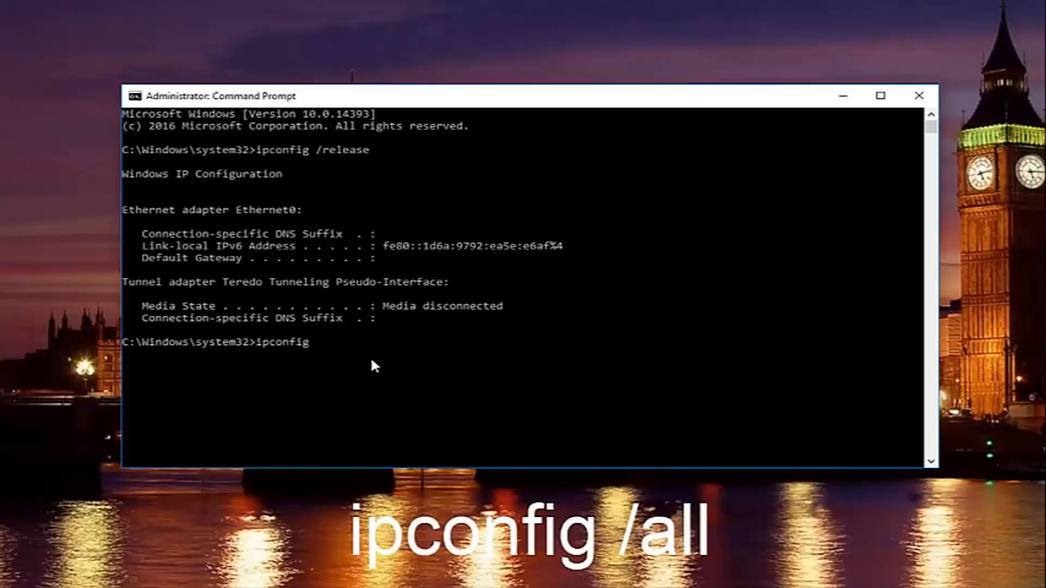
pyautogui.write('/all')
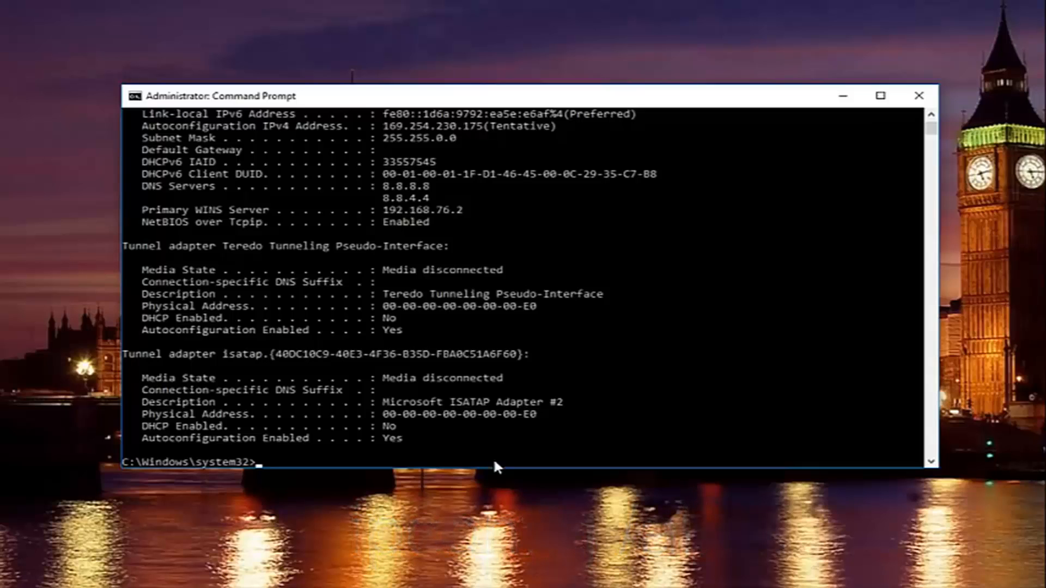
pyautogui.write('ipconfig')
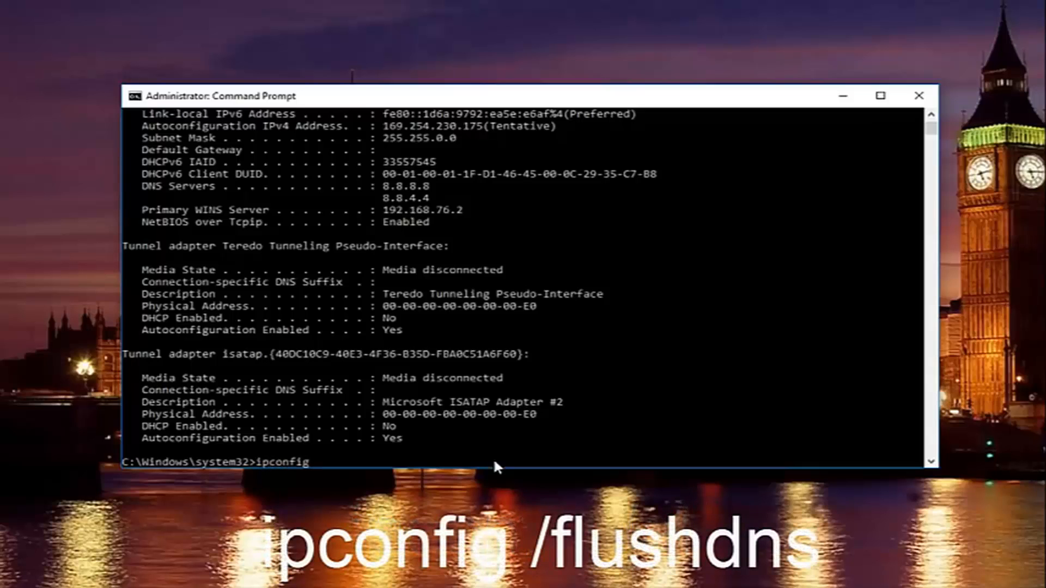
pyautogui.write('/')
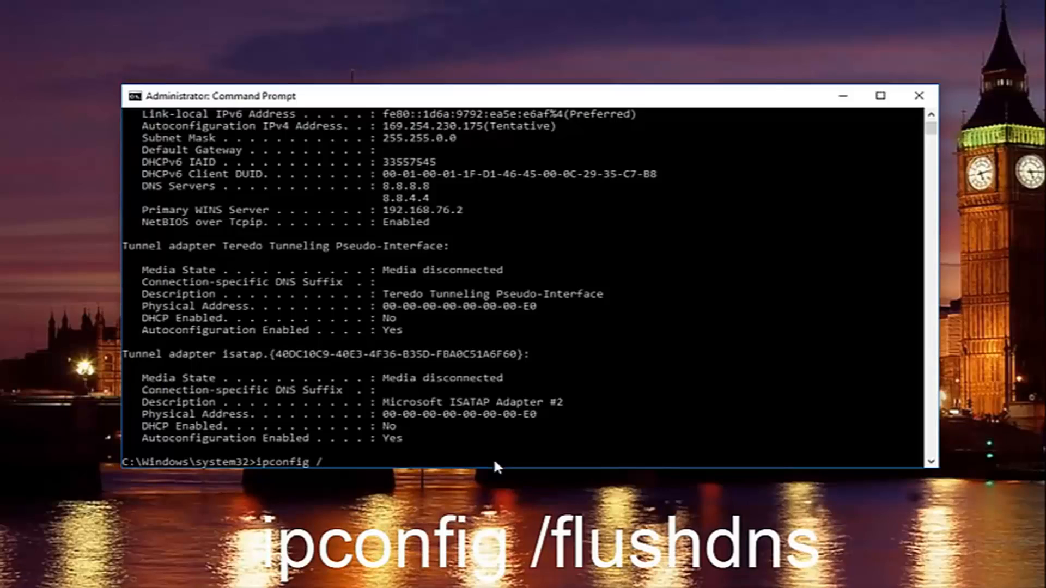
pyautogui.write('flushdns')
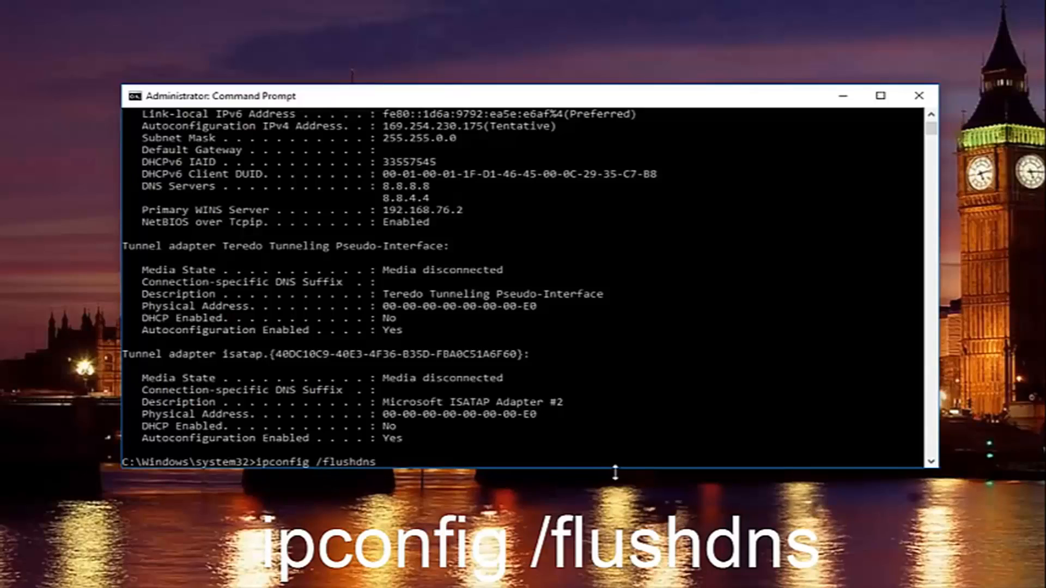
pyautogui.moveTo(431, 493)
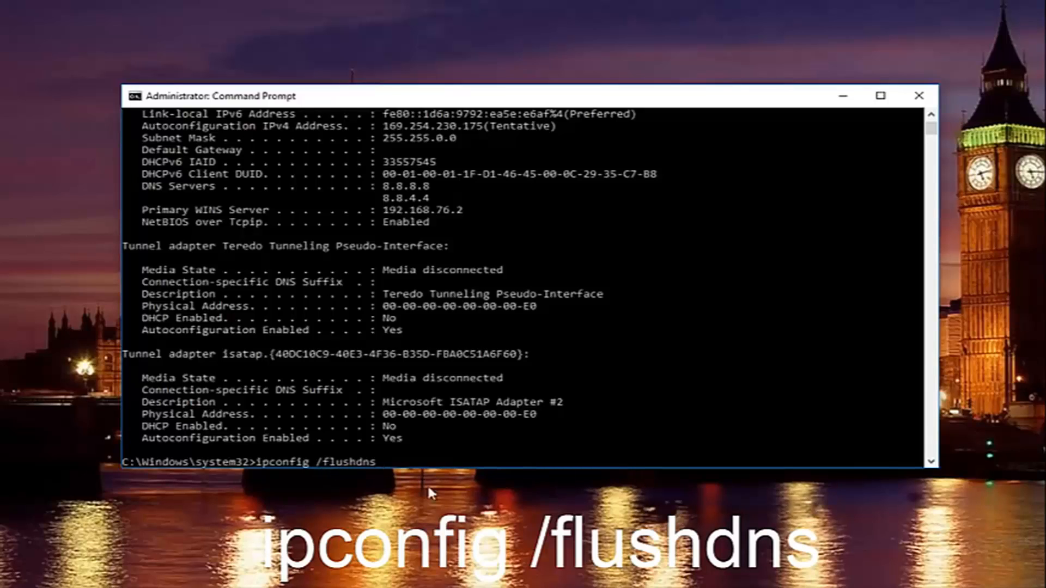
pyautogui.moveTo(539, 472)
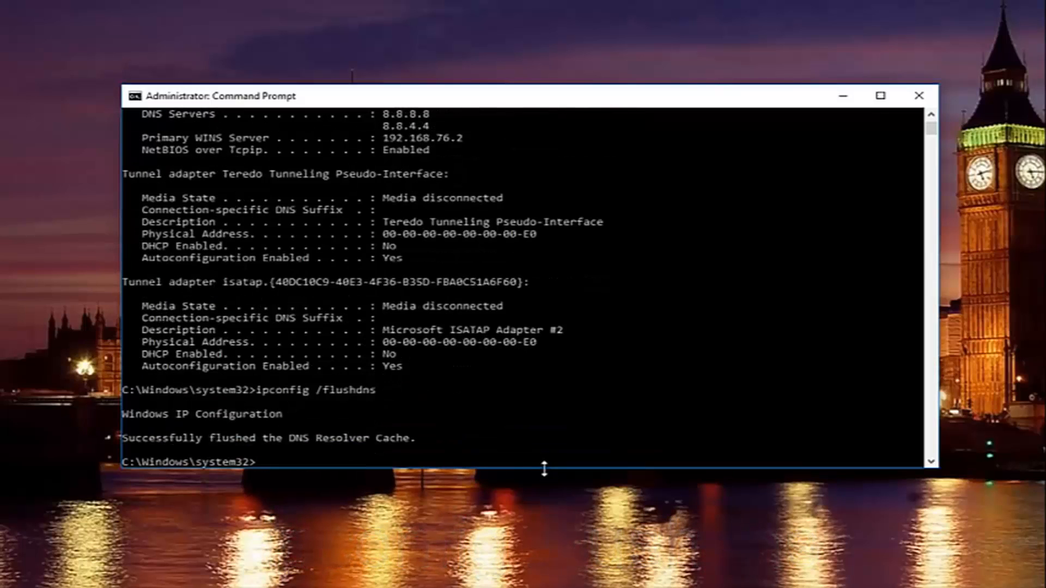
# - Renew the adapter address with ipconfig /renew and display the netsh int ip set dns help
pyautogui.write('ipconfig')
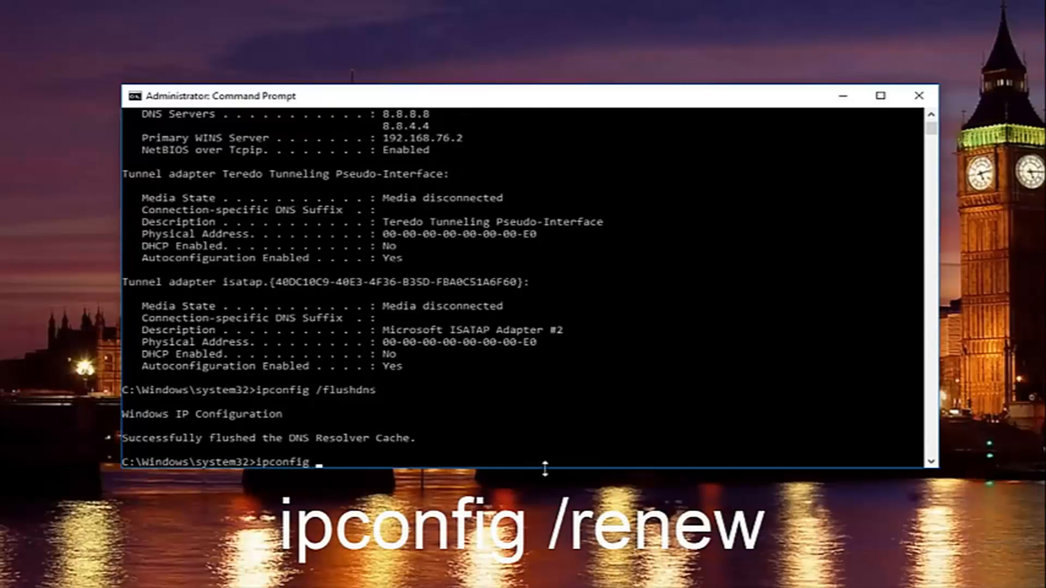
pyautogui.write('/renew')
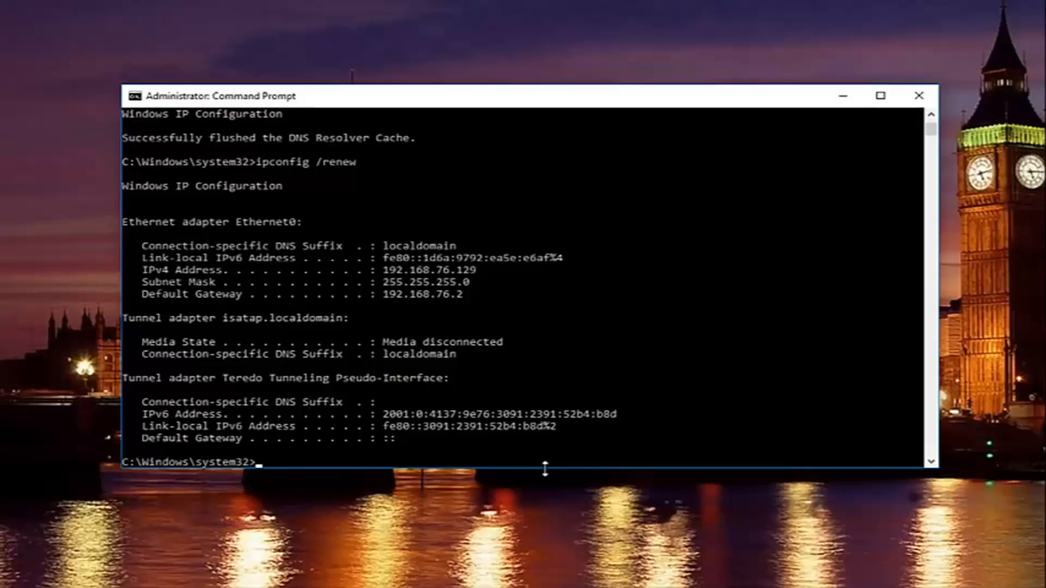
pyautogui.write('netsh int')
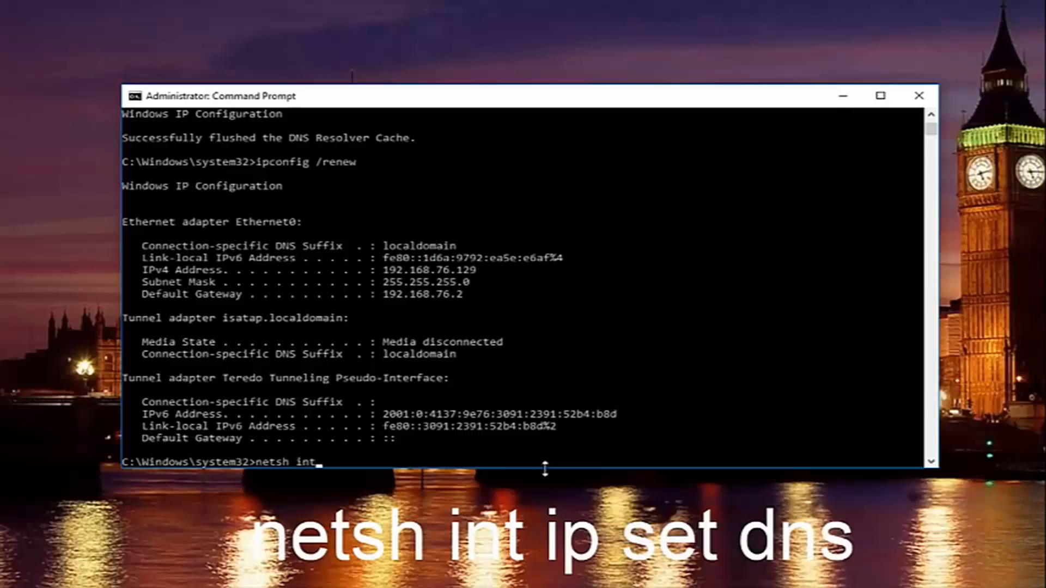
pyautogui.write('ip')
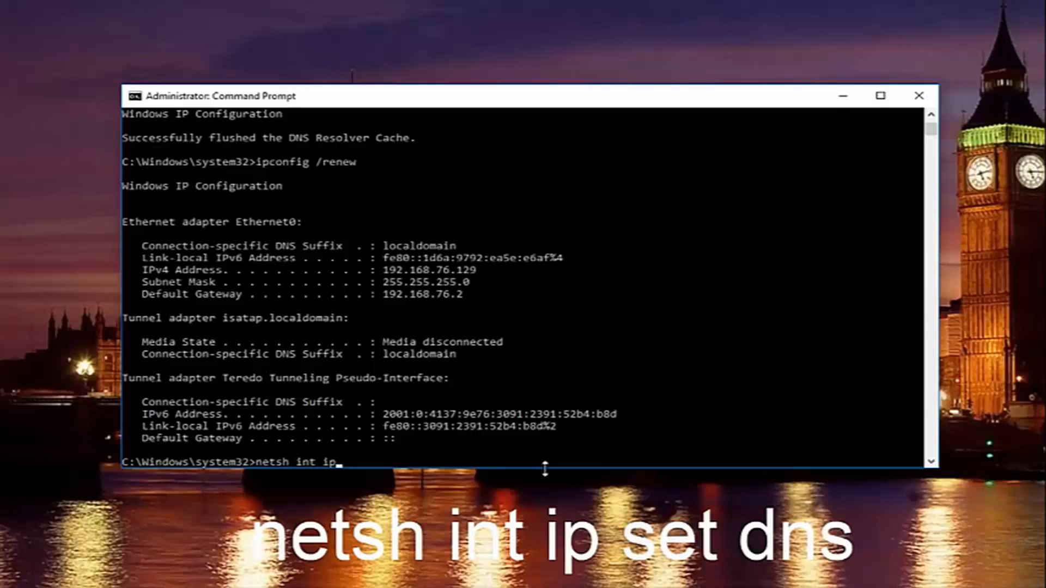
pyautogui.write('set')
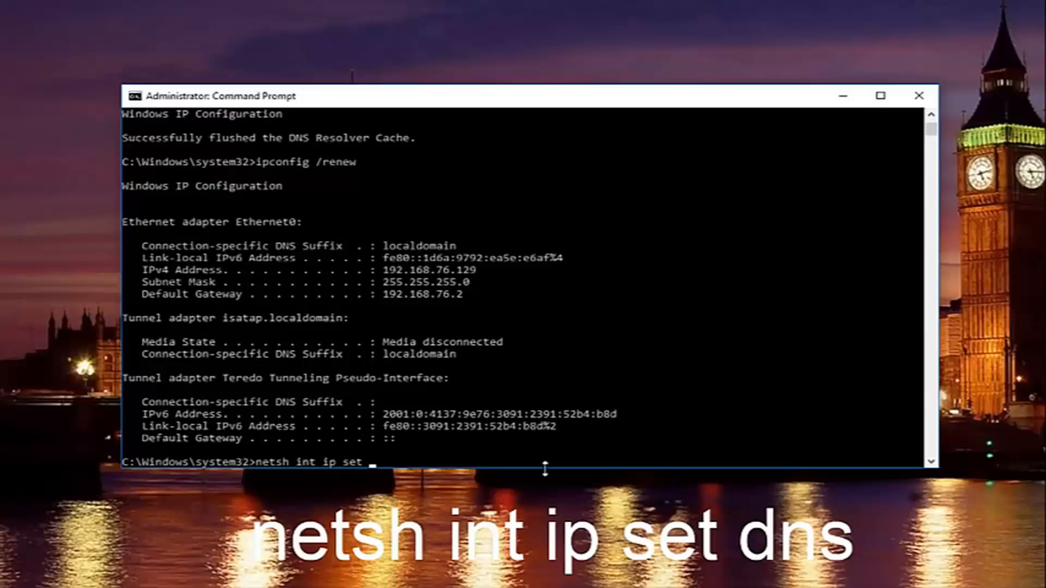
pyautogui.write('dns')
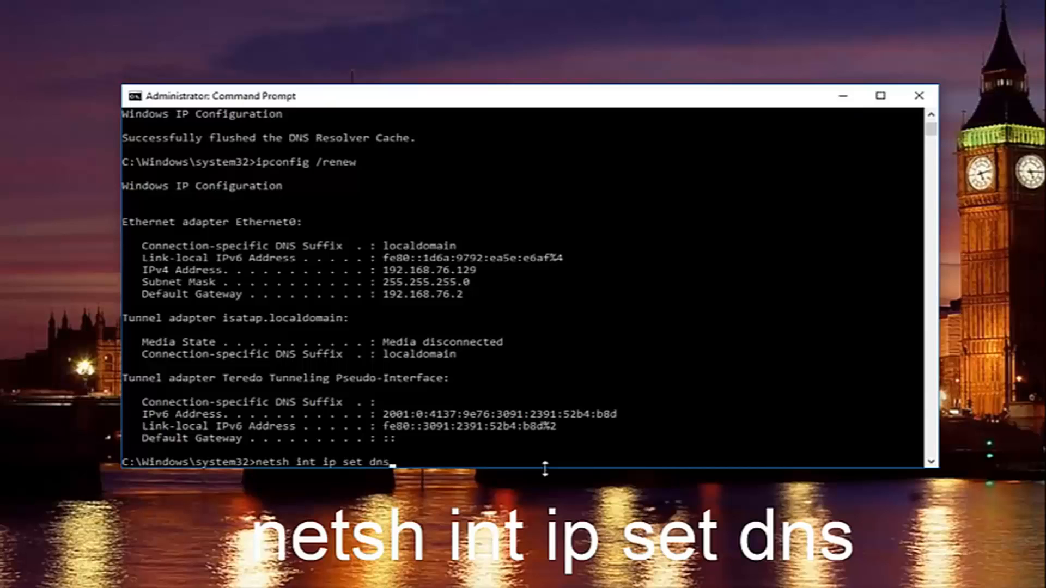
pyautogui.moveTo(296, 467)
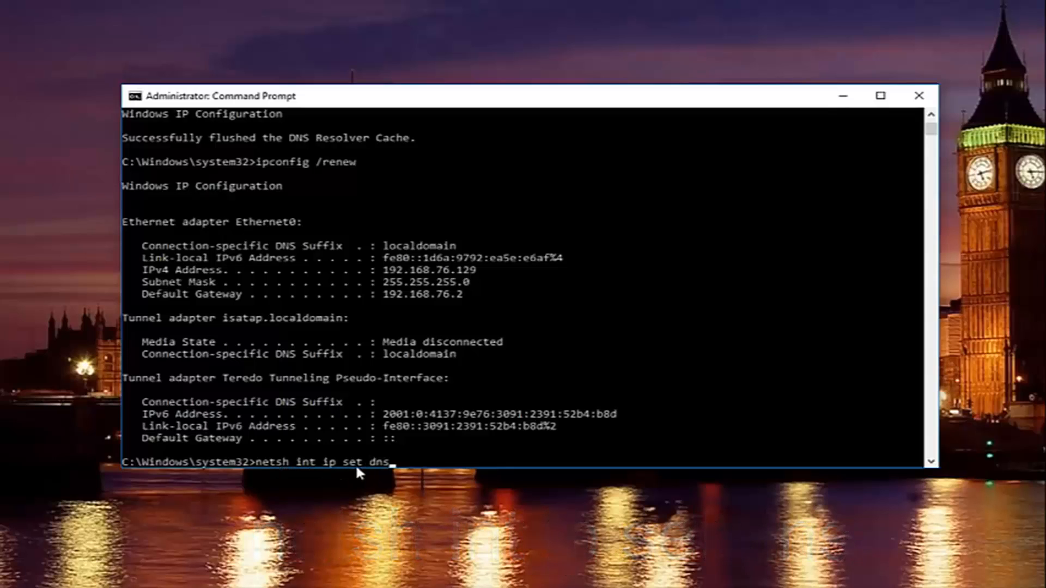
pyautogui.moveTo(477, 480)
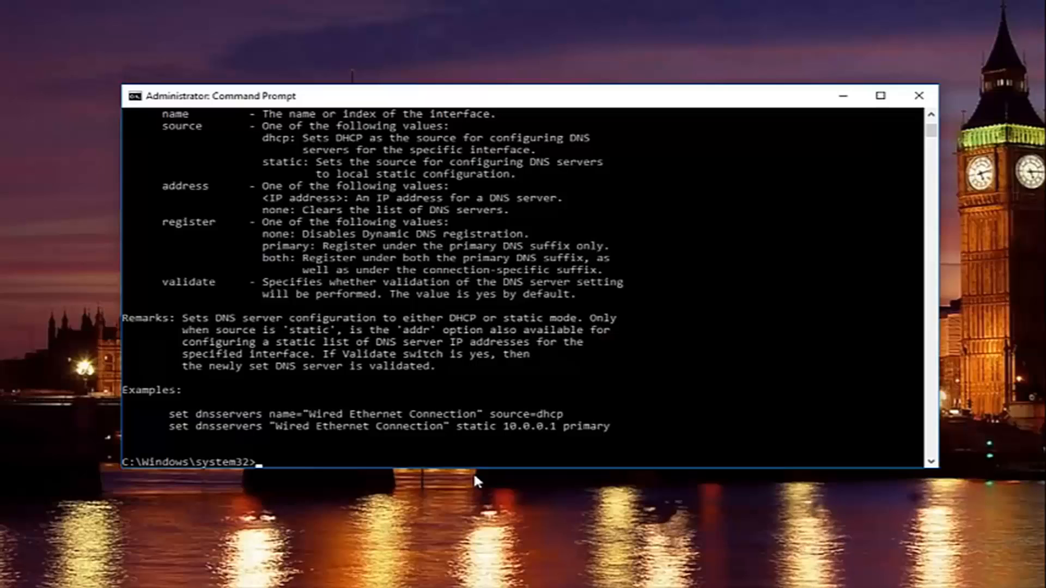
# - Reset the Winsock catalog with netsh winsock reset, then close Command Prompt
pyautogui.write('netsh')
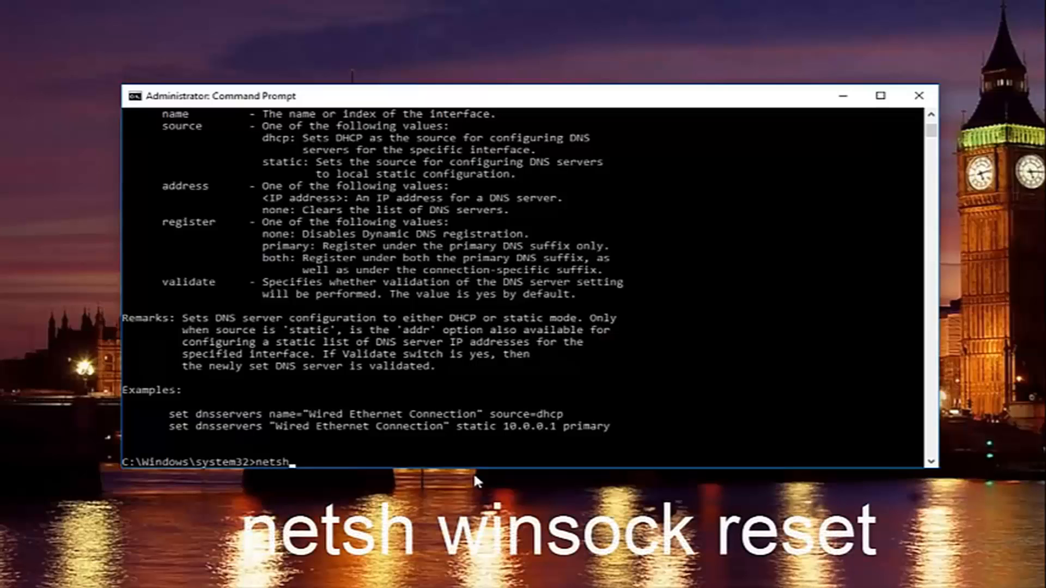
pyautogui.write('winsock')
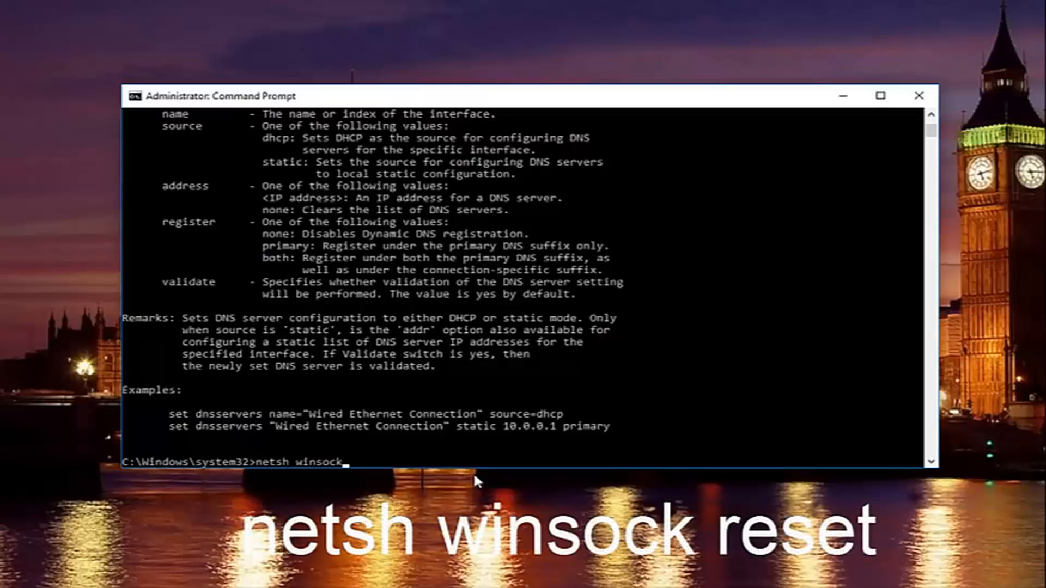
pyautogui.write('reset')
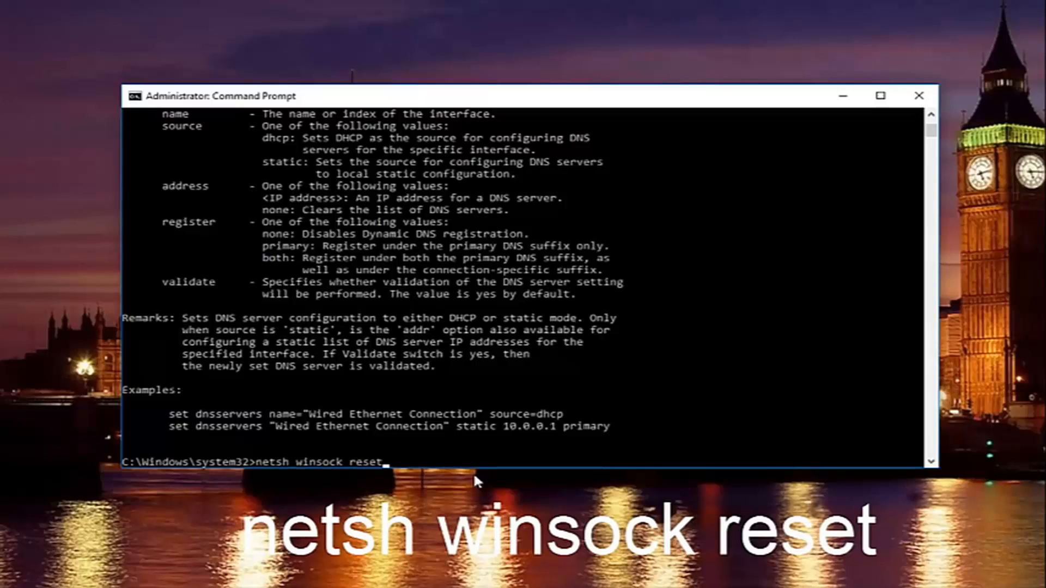
pyautogui.press('enter')
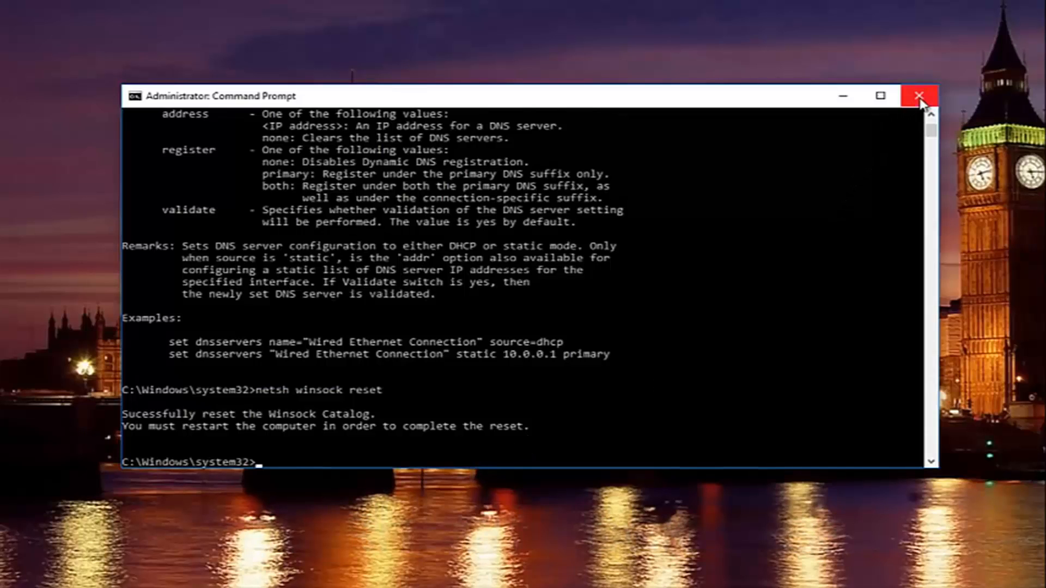
pyautogui.click(920, 96)
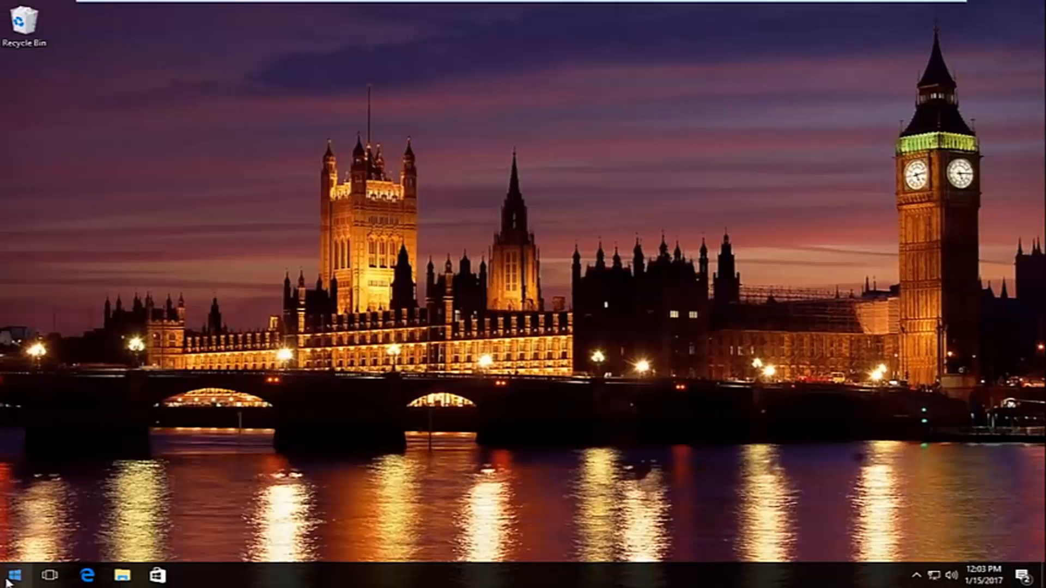
pyautogui.click(11, 574)
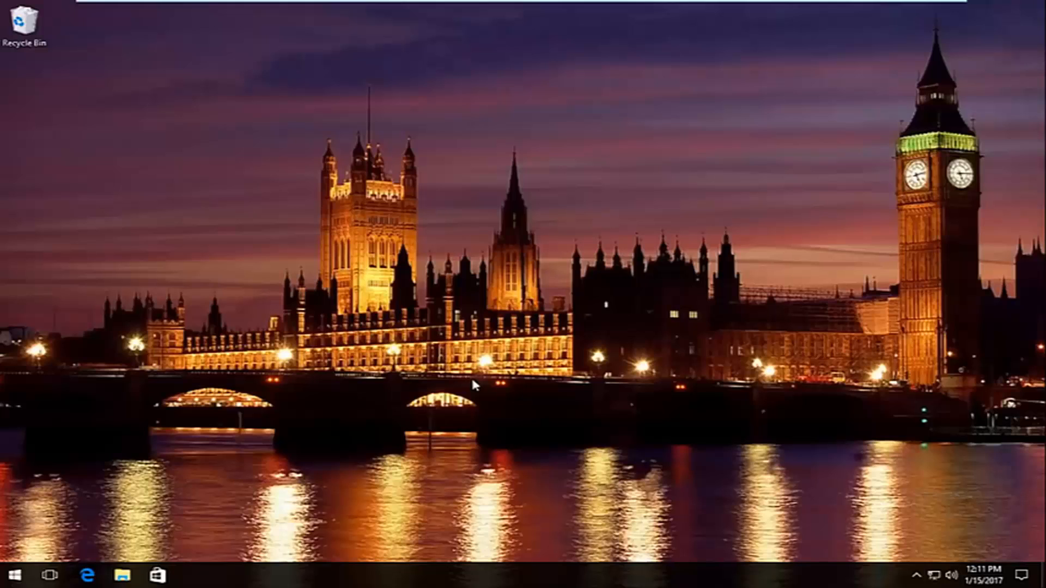
pyautogui.moveTo(18, 575)
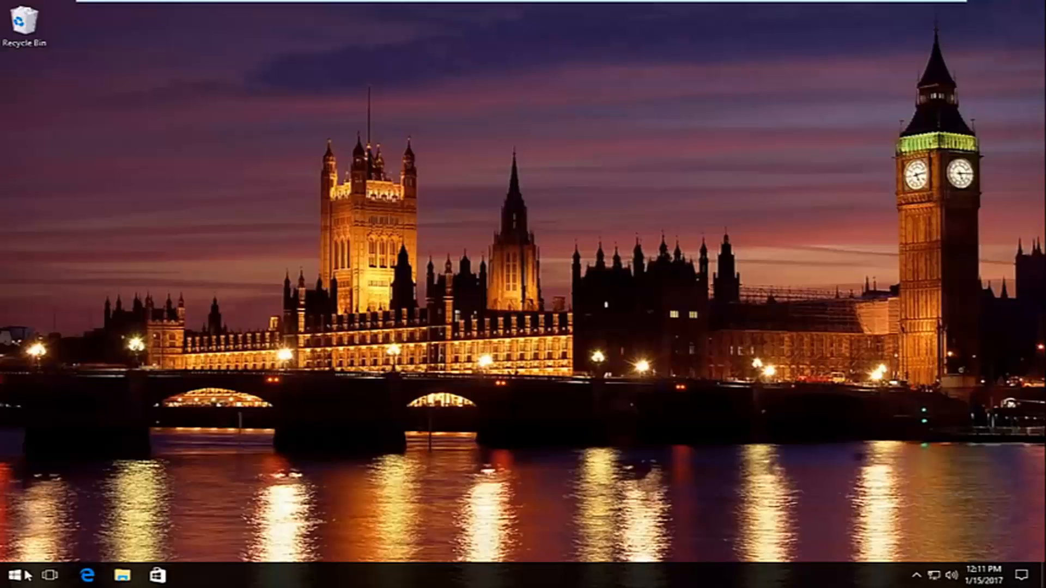
# - Search the Start menu for 'network and sharing center'
pyautogui.click(10, 575)
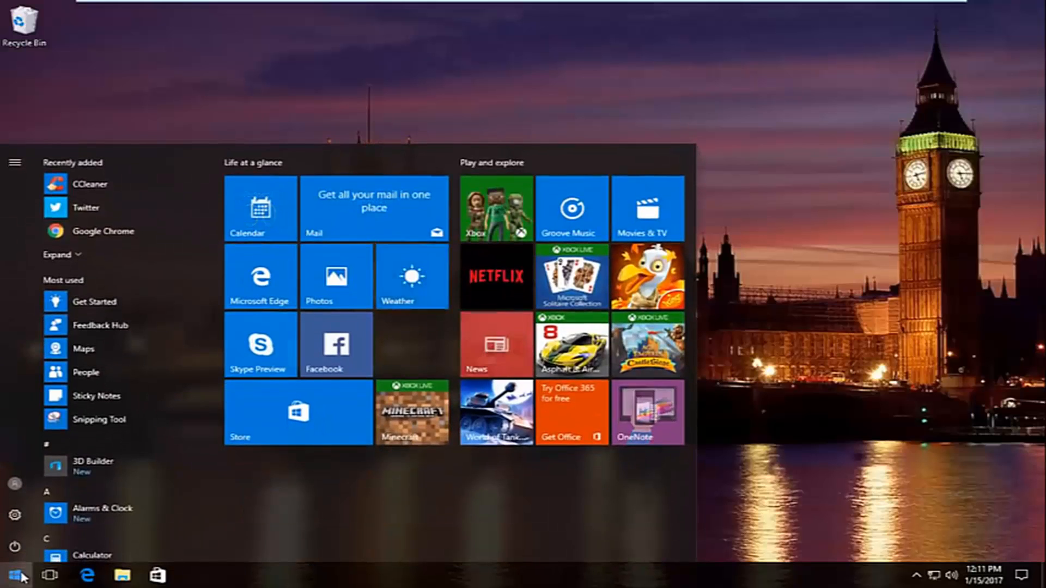
pyautogui.write('network and sharing center')
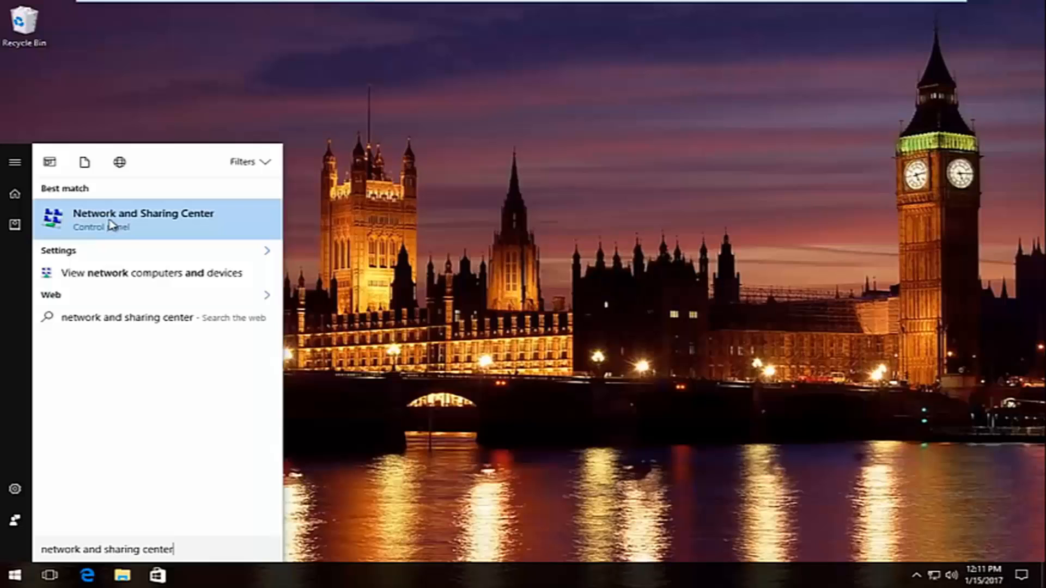
pyautogui.moveTo(53, 235)
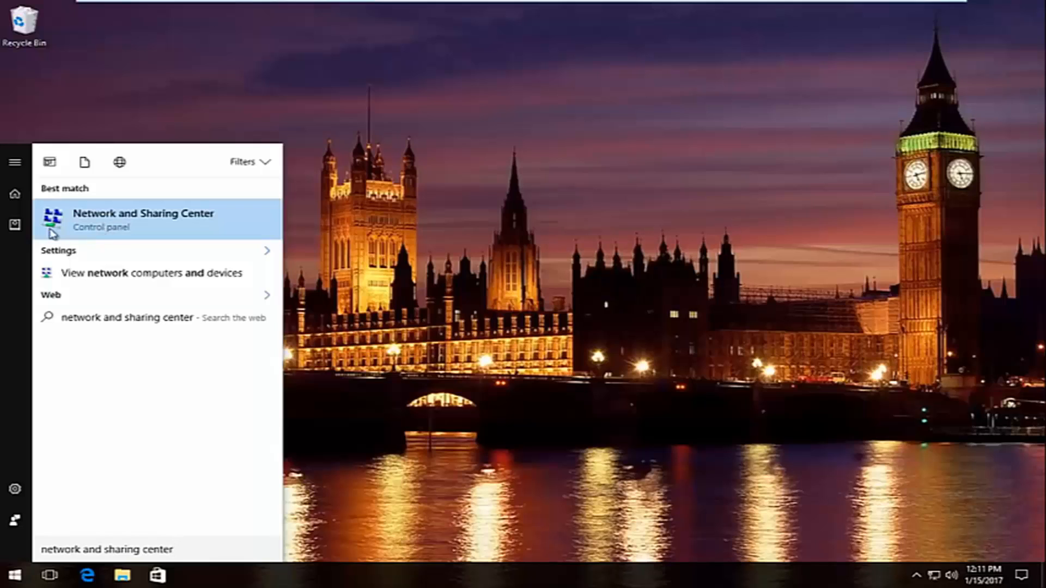
pyautogui.moveTo(107, 222)
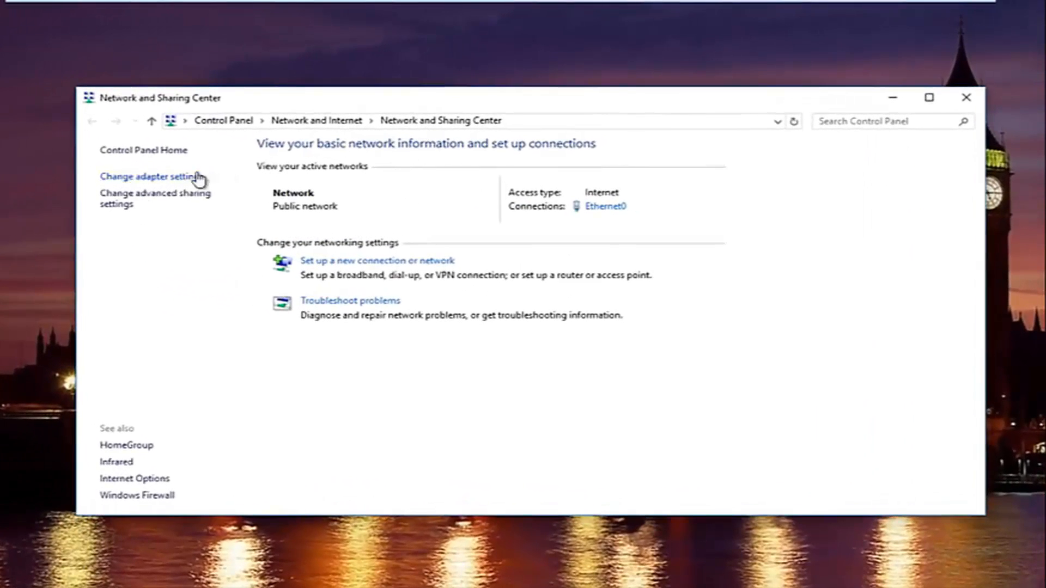
# - Go to Change adapter settings and bring up the Ethernet0 adapter's shortcut menu
pyautogui.click(148, 176)
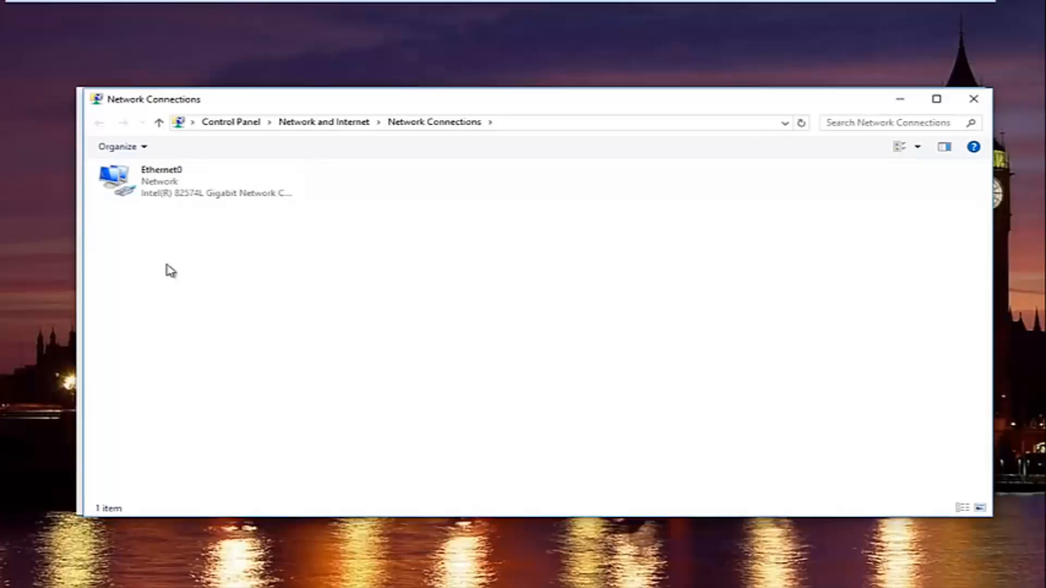
pyautogui.moveTo(185, 232)
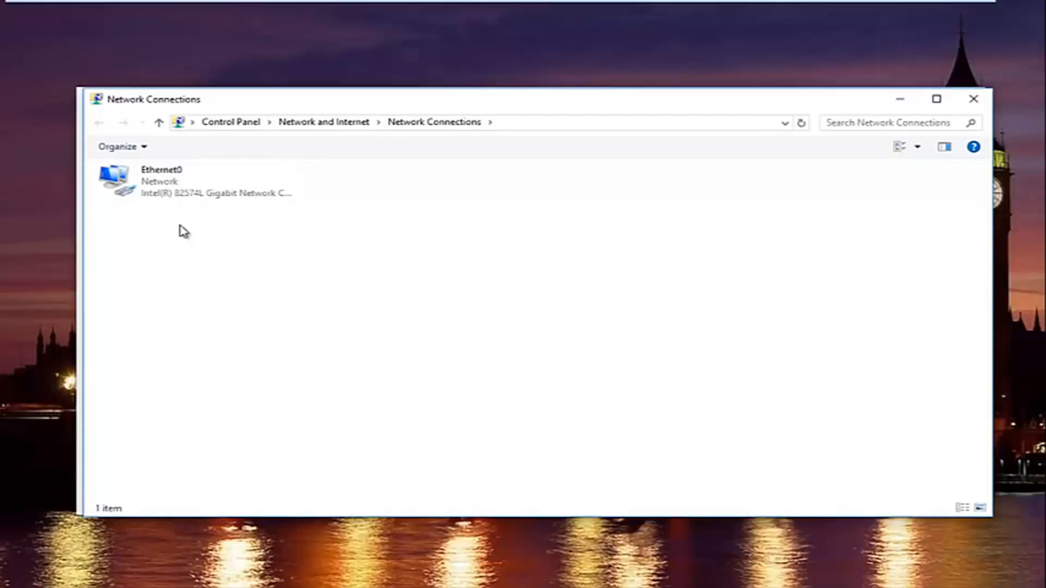
pyautogui.rightClick(160, 180)
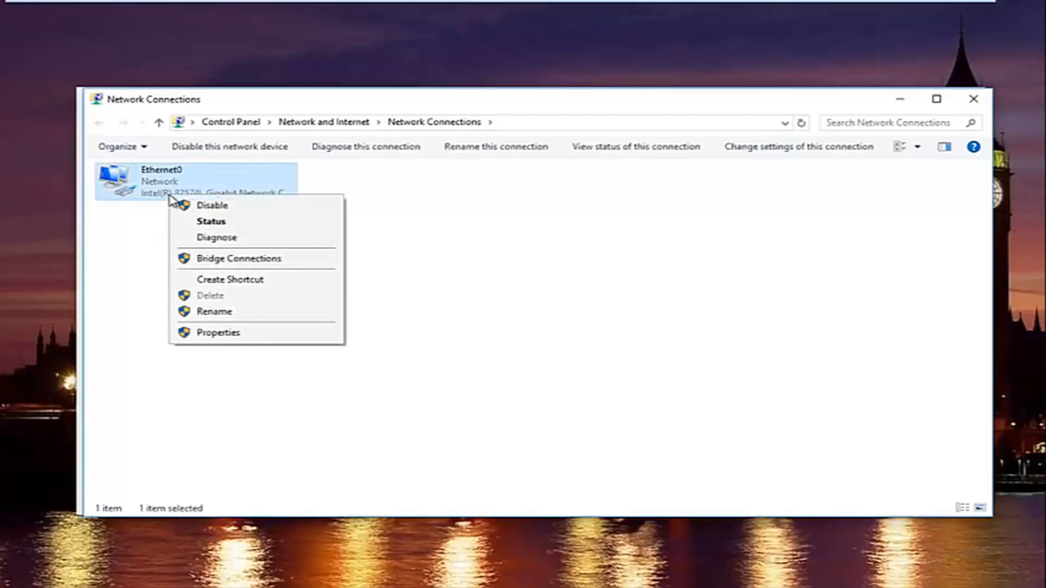
pyautogui.moveTo(218, 333)
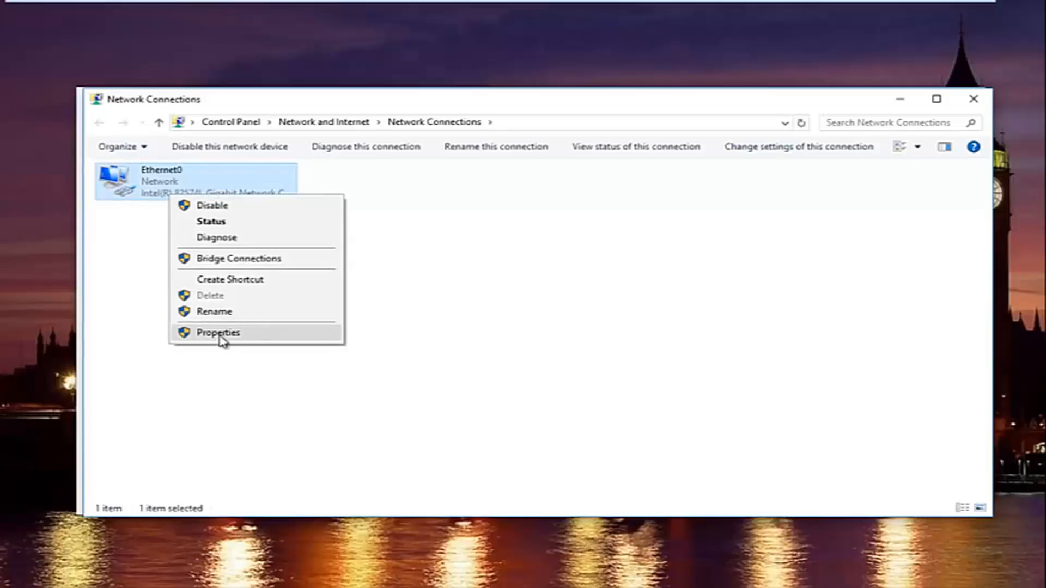
# - Open Ethernet0 Properties and select Internet Protocol Version 4 (TCP/IPv4)
pyautogui.click(217, 333)
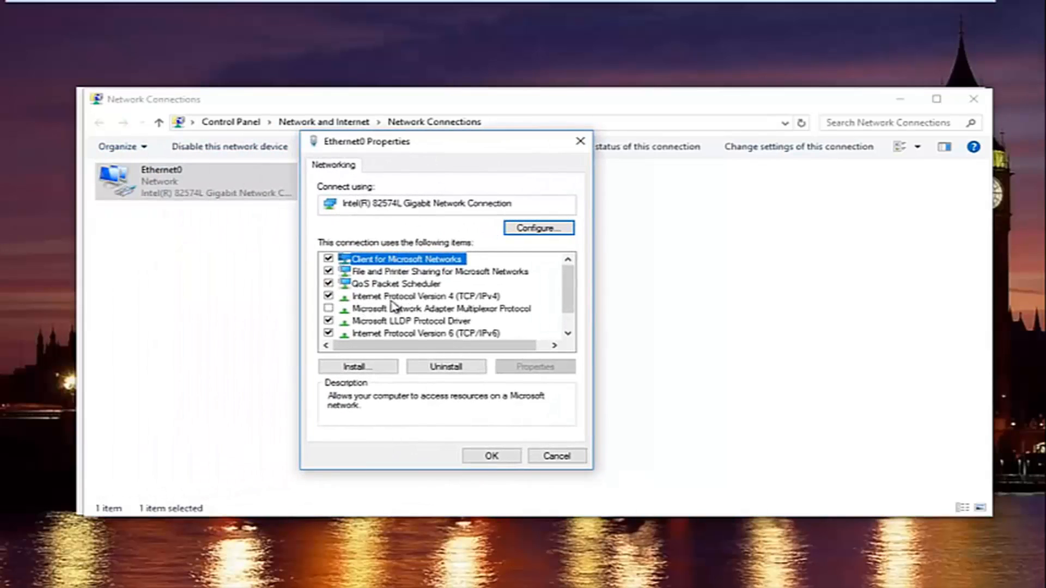
pyautogui.click(427, 295)
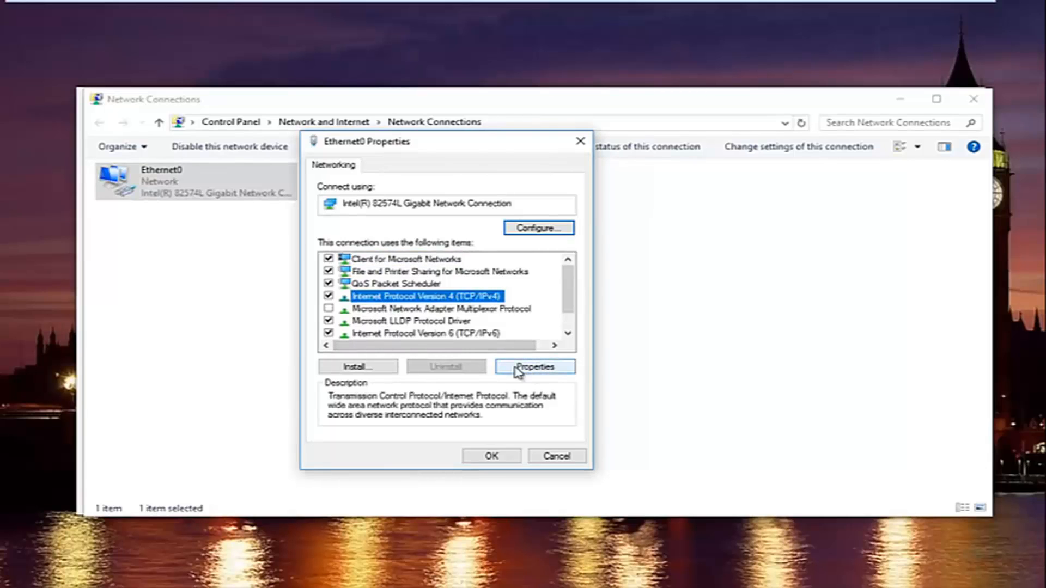
# - Set IPv4 DNS servers to 8.8.8.8 and 8.8.4.4 with validate-on-exit ticked, and confirm
pyautogui.click(532, 366)
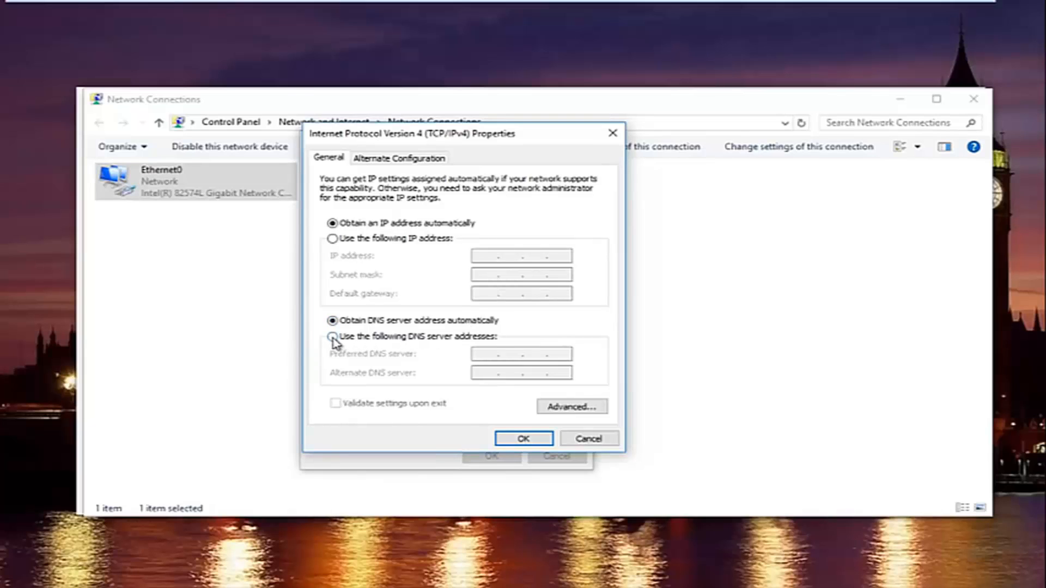
pyautogui.click(333, 336)
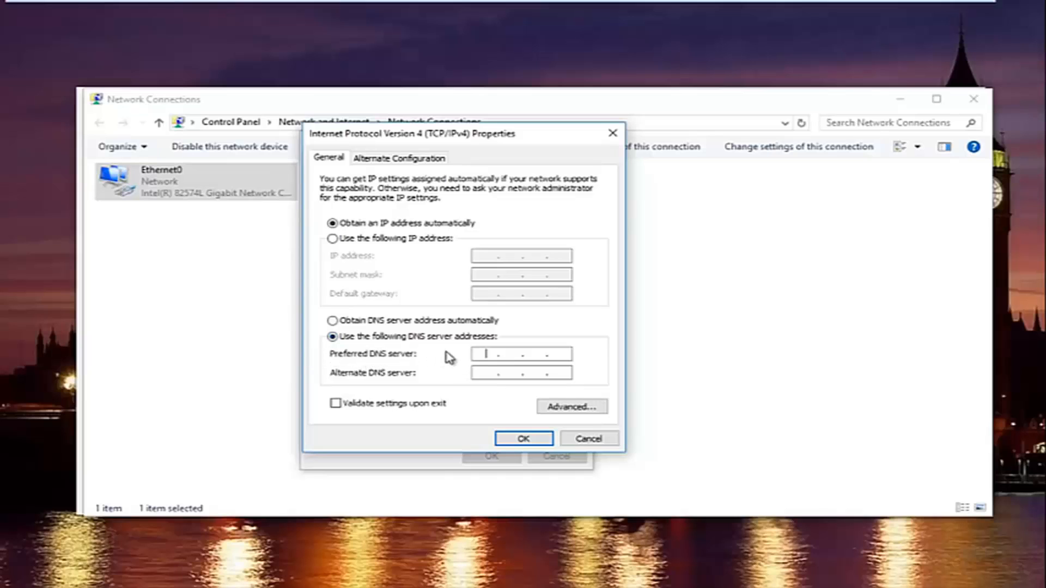
pyautogui.write('8 . . .')
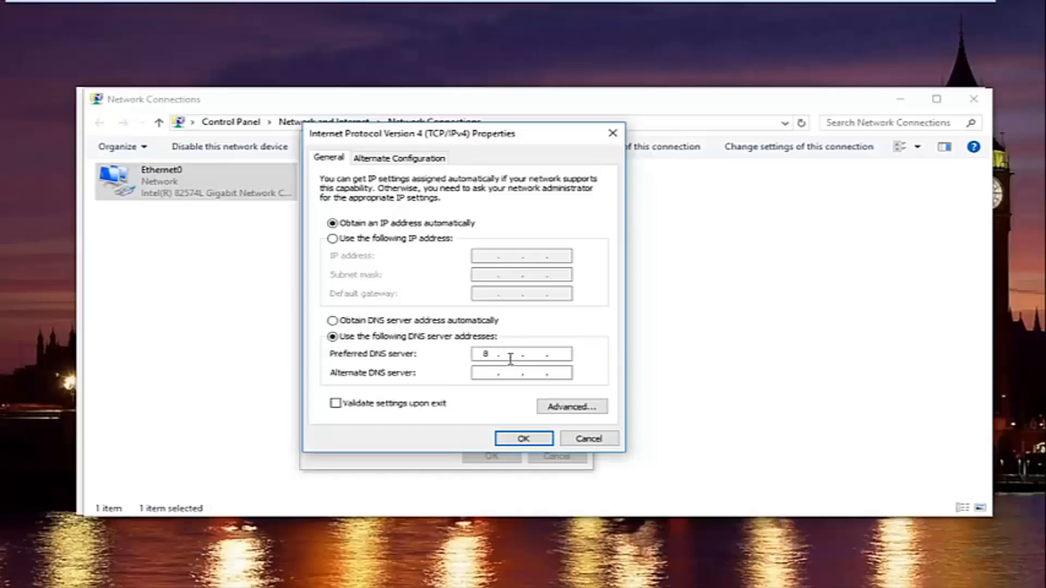
pyautogui.write('8.8.8.8')
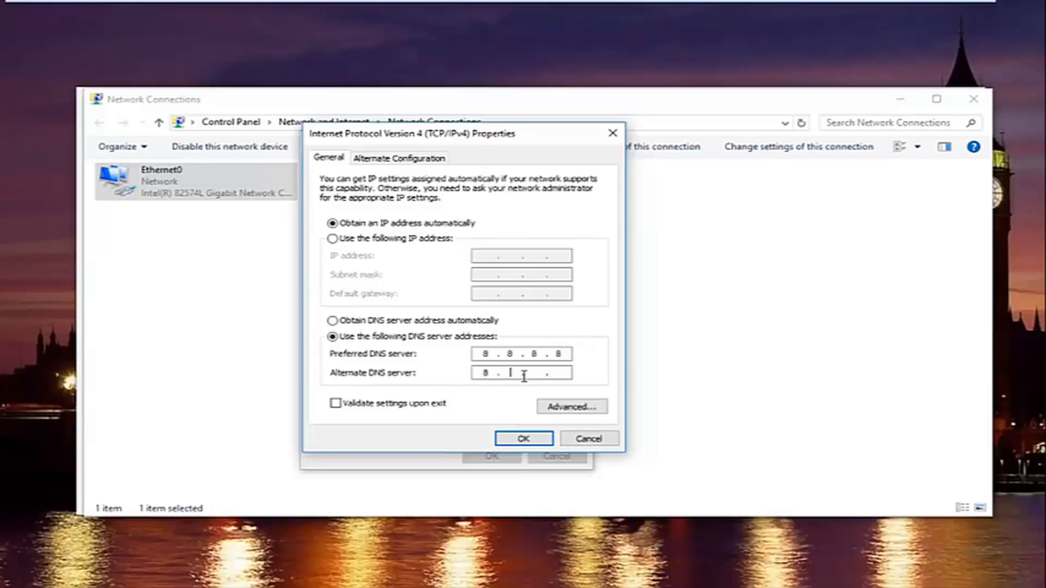
pyautogui.write('4.8.4.')
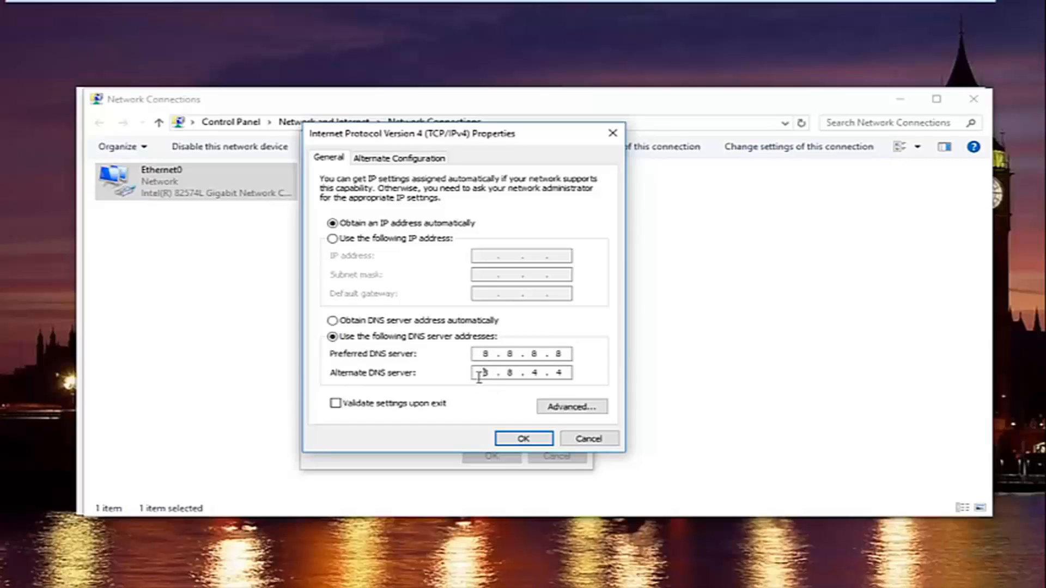
pyautogui.moveTo(429, 369)
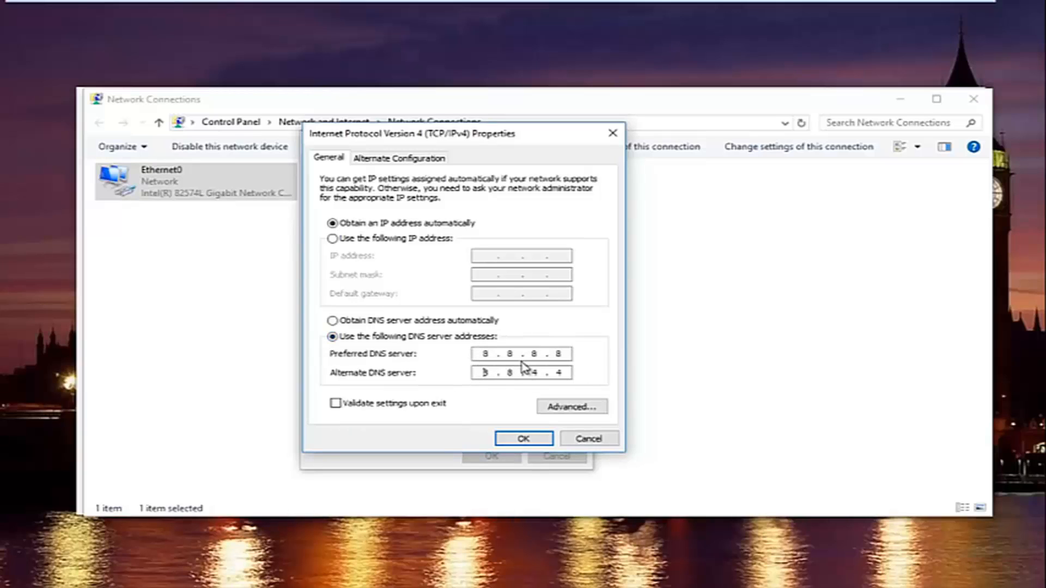
pyautogui.click(336, 404)
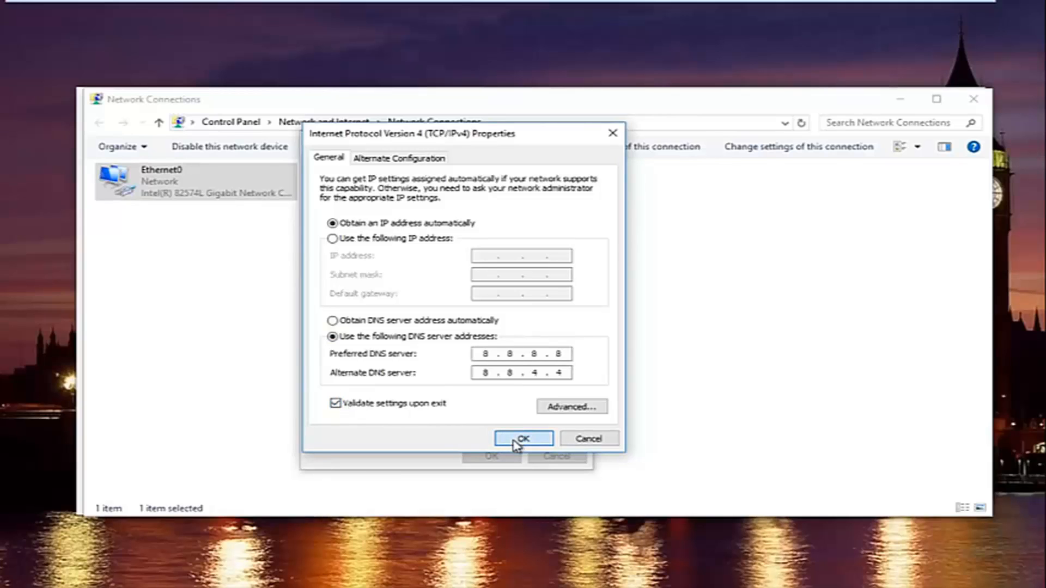
pyautogui.click(523, 437)
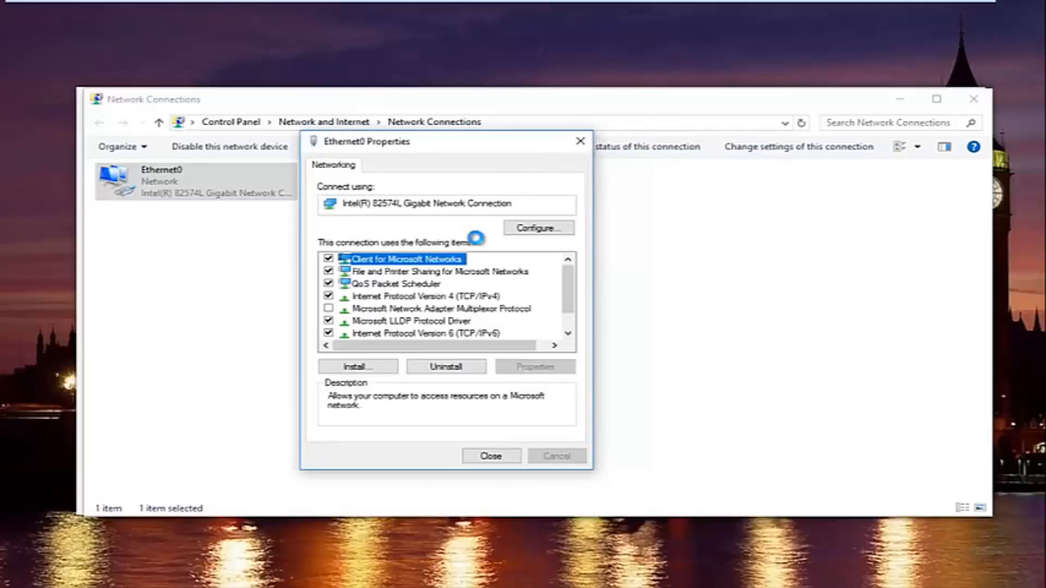
# - Close Ethernet0 Properties and run Diagnose this connection on Ethernet0
pyautogui.click(490, 455)
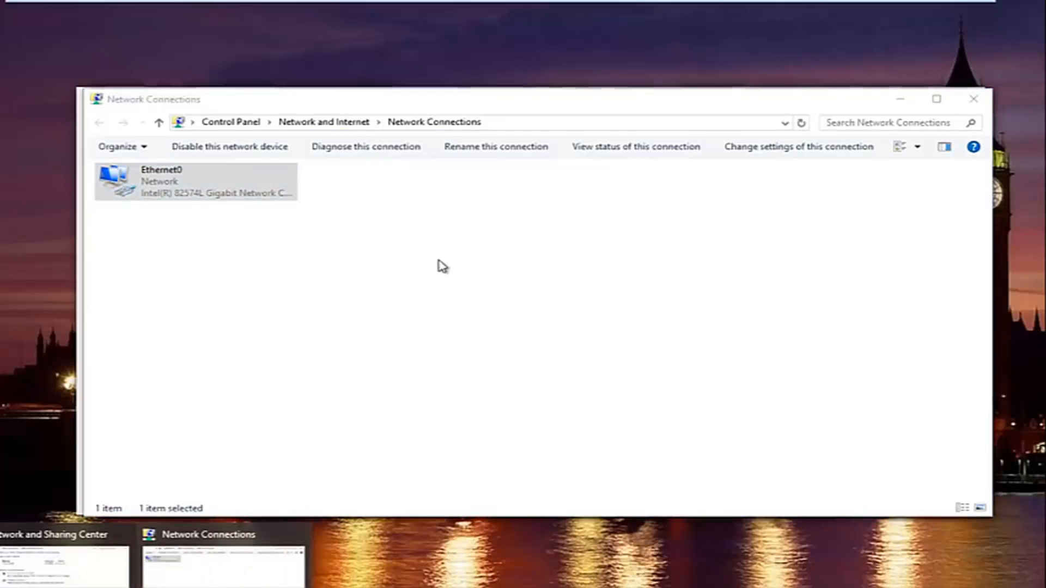
pyautogui.click(365, 146)
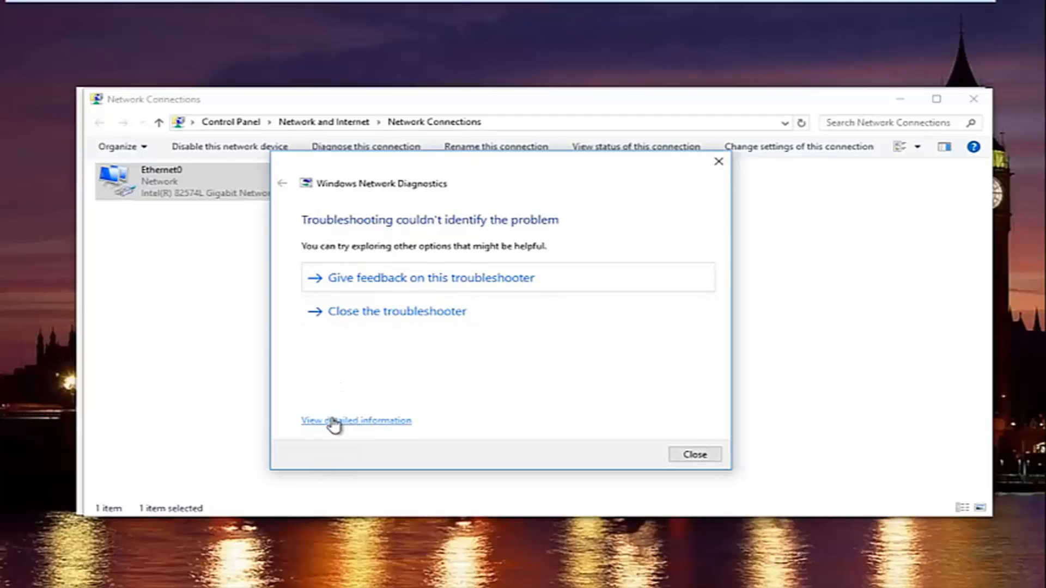
# - View the detailed troubleshooting information, then close Windows Network Diagnostics
pyautogui.click(356, 420)
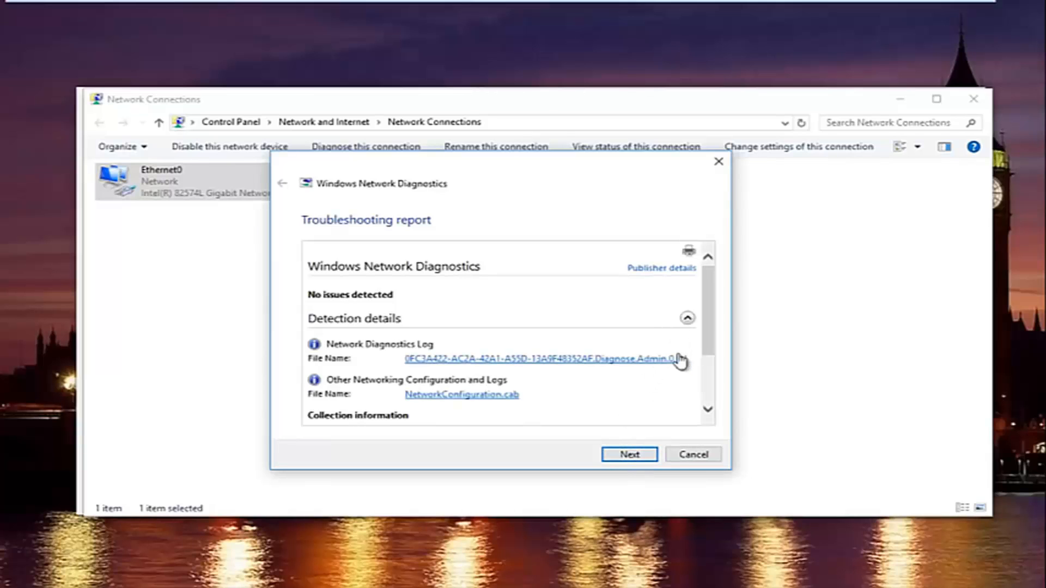
pyautogui.click(628, 455)
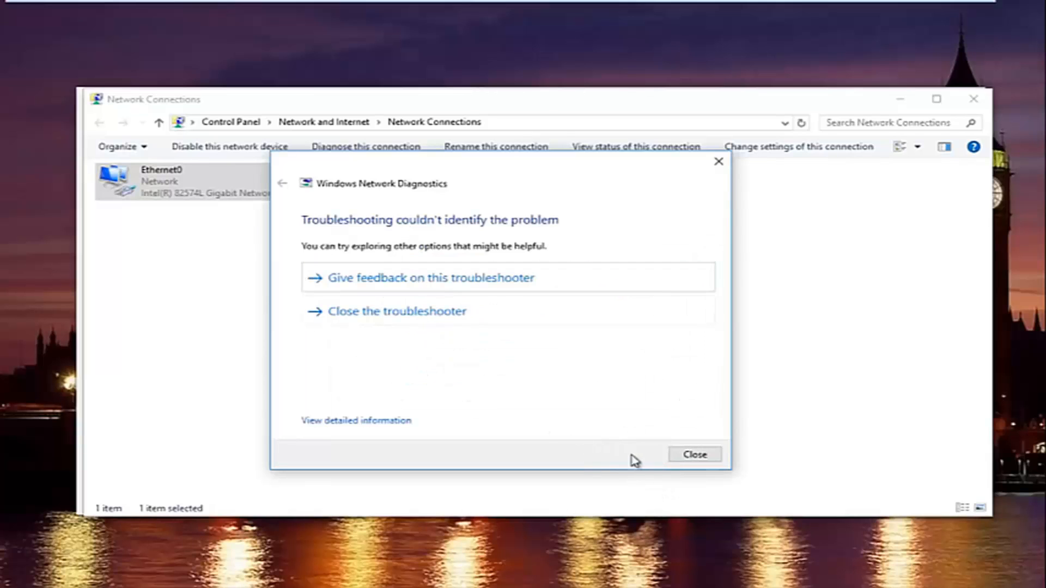
pyautogui.click(693, 454)
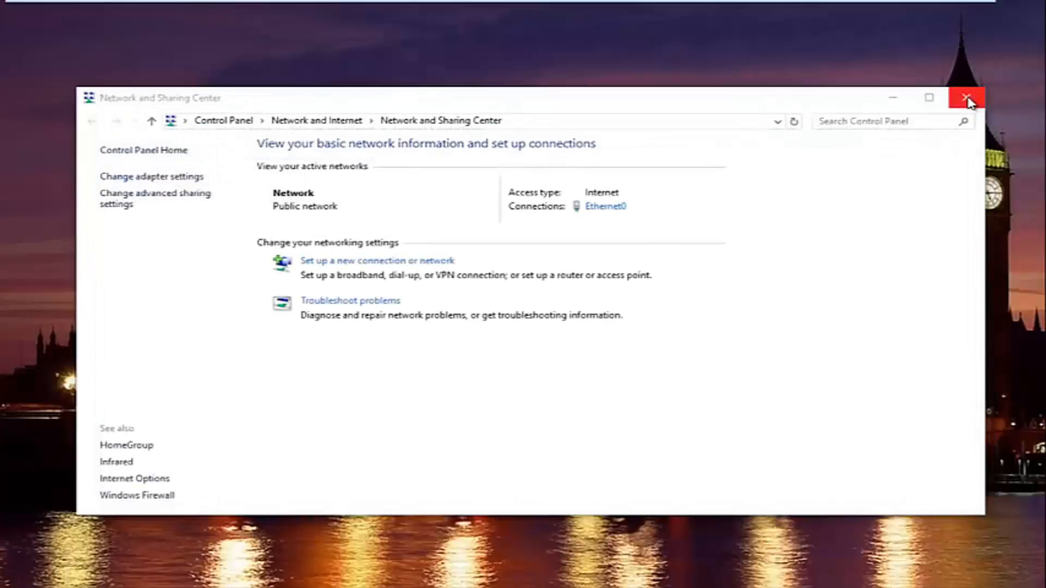
pyautogui.moveTo(968, 101)
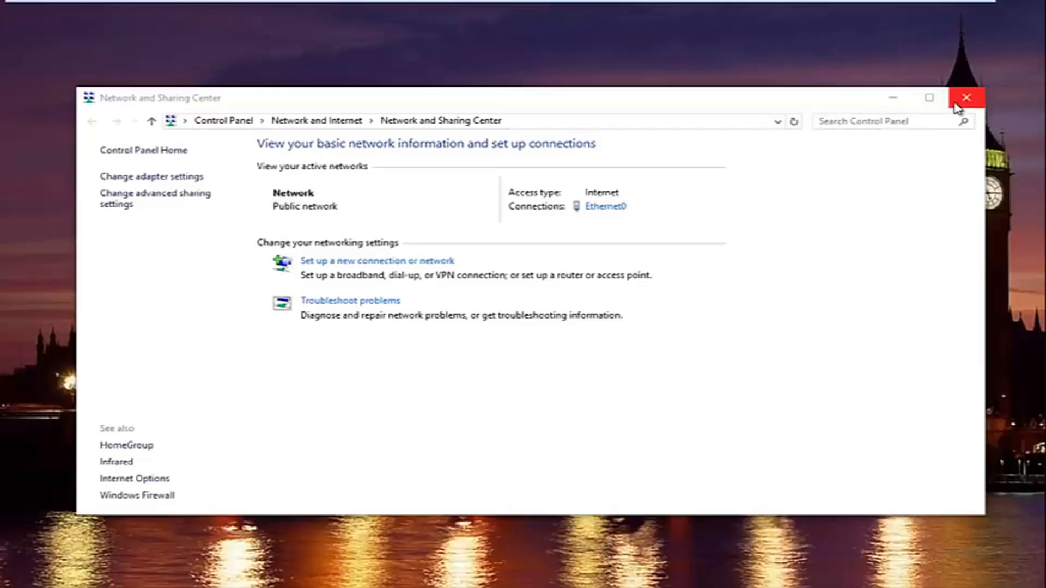
pyautogui.moveTo(966, 98)
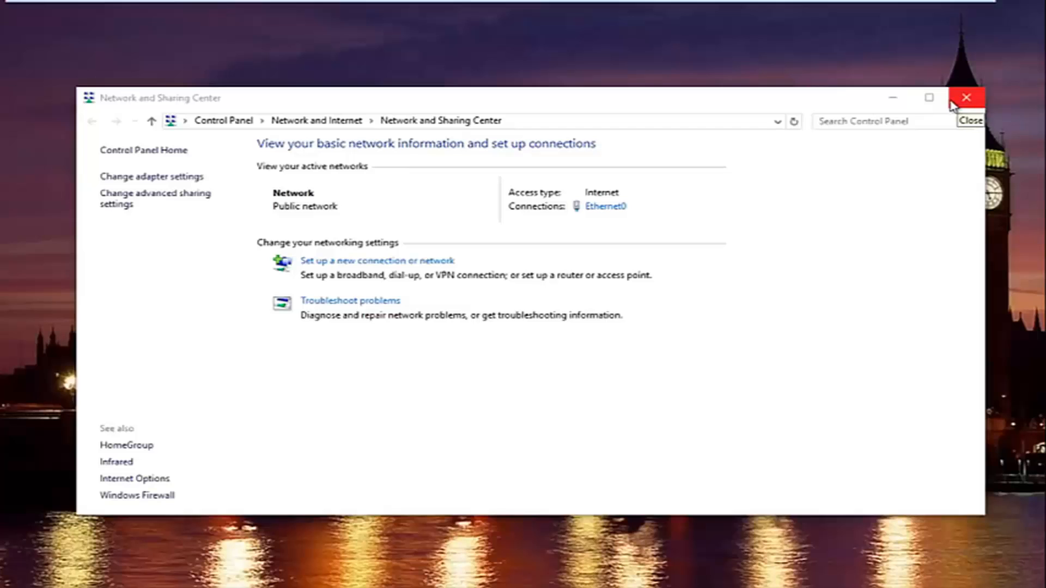
# - Close Network and Sharing Center and start a Start menu search
pyautogui.click(967, 98)
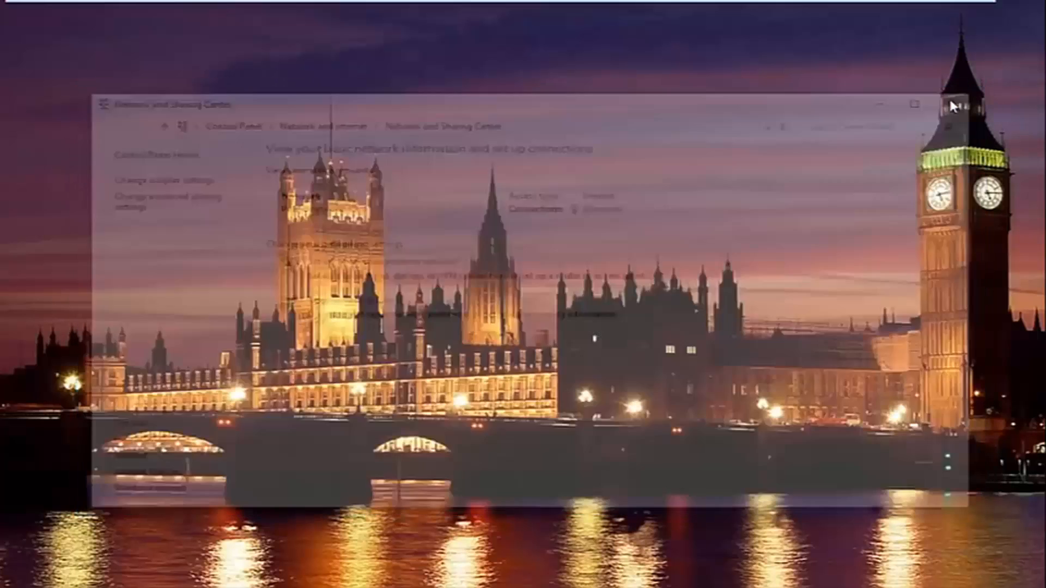
pyautogui.click(912, 104)
pyautogui.write('d')
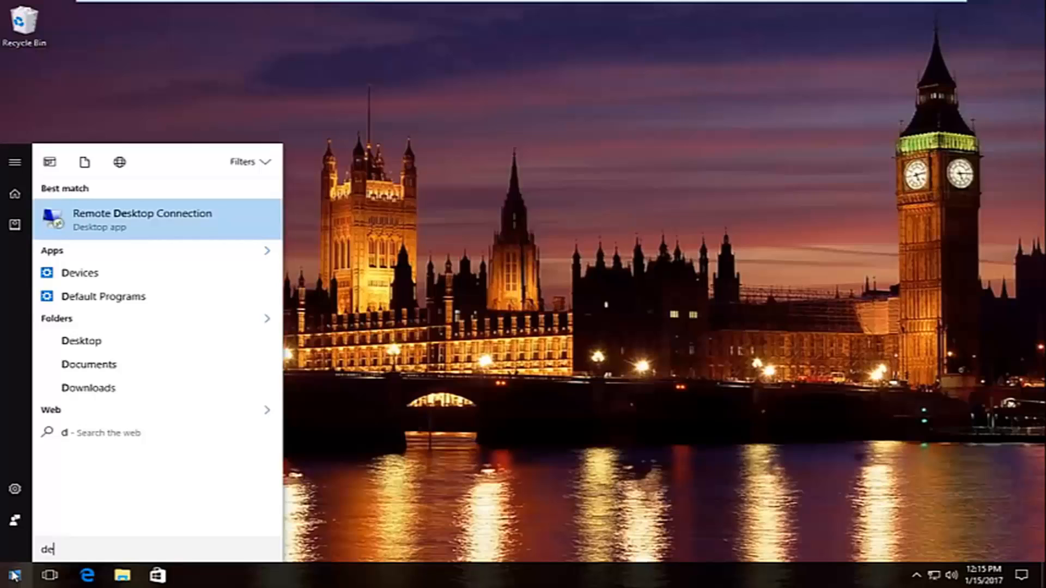
# - Search Start for 'device' and launch Device Manager from the results
pyautogui.write('evice')
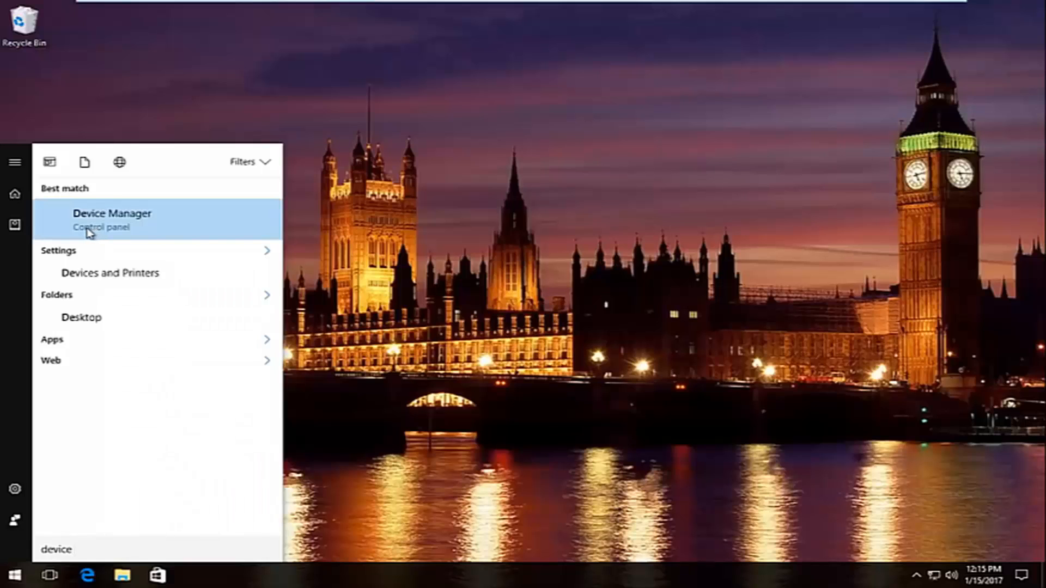
pyautogui.moveTo(413, 257)
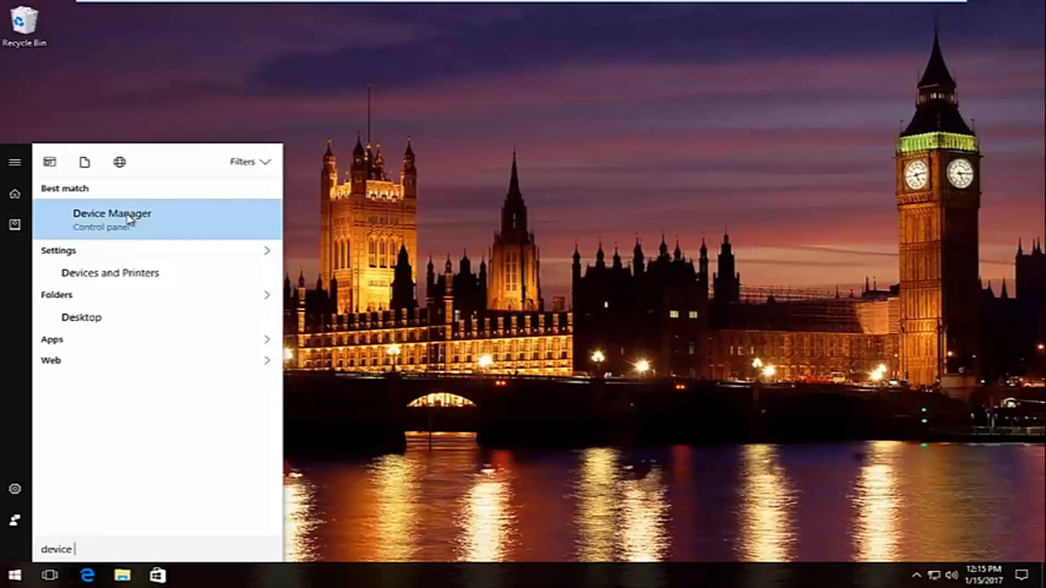
pyautogui.click(112, 214)
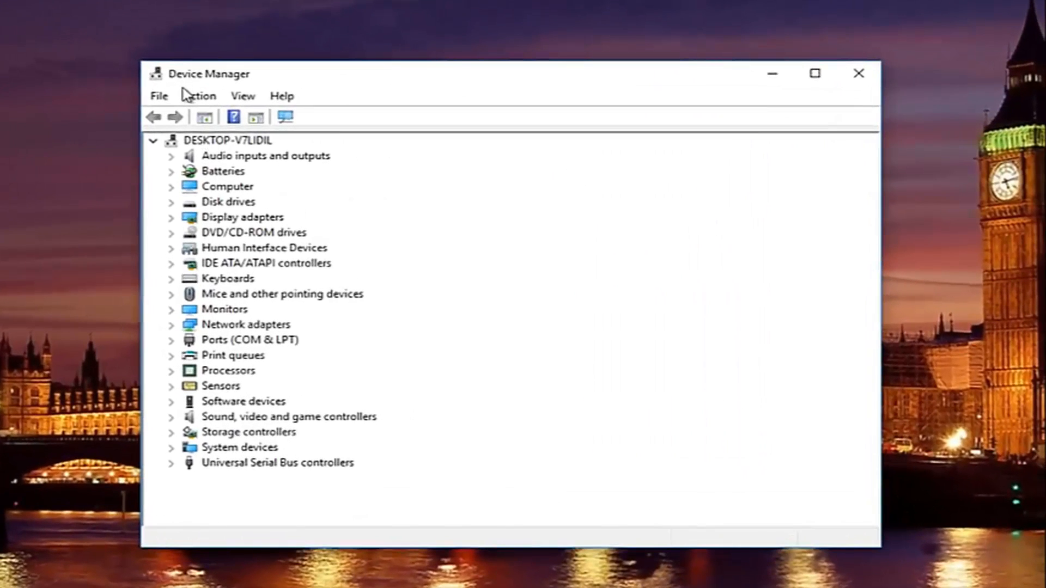
pyautogui.moveTo(200, 327)
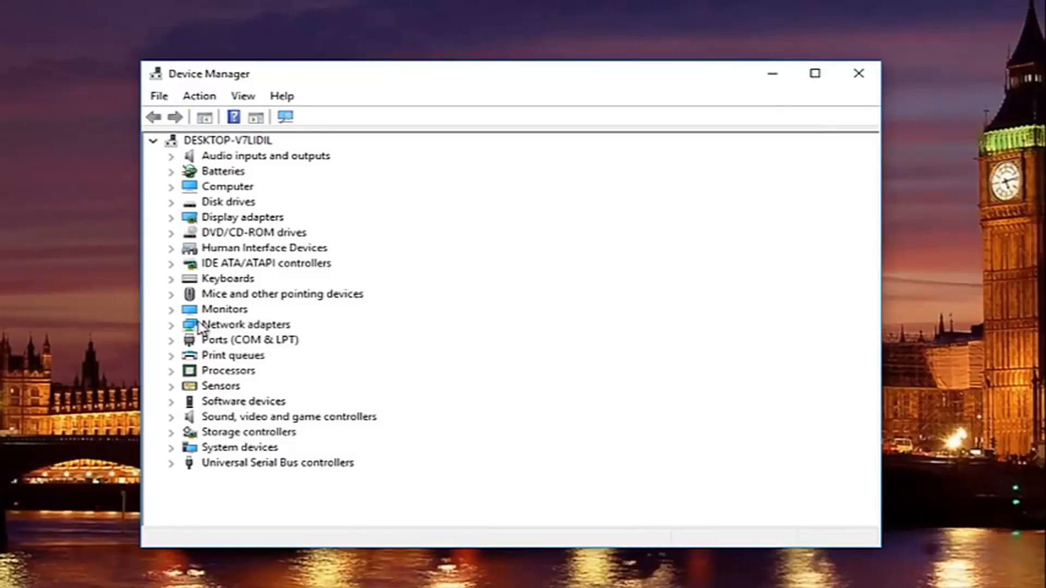
pyautogui.moveTo(177, 334)
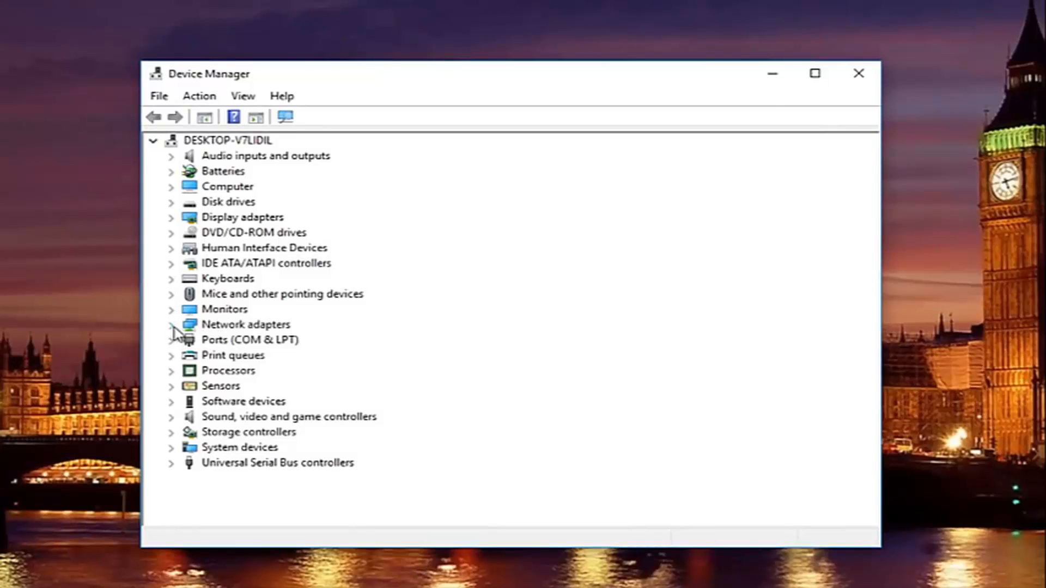
# - Expand Network adapters and open the Intel(R) 82574L Gigabit Network Connection's shortcut menu
pyautogui.click(170, 324)
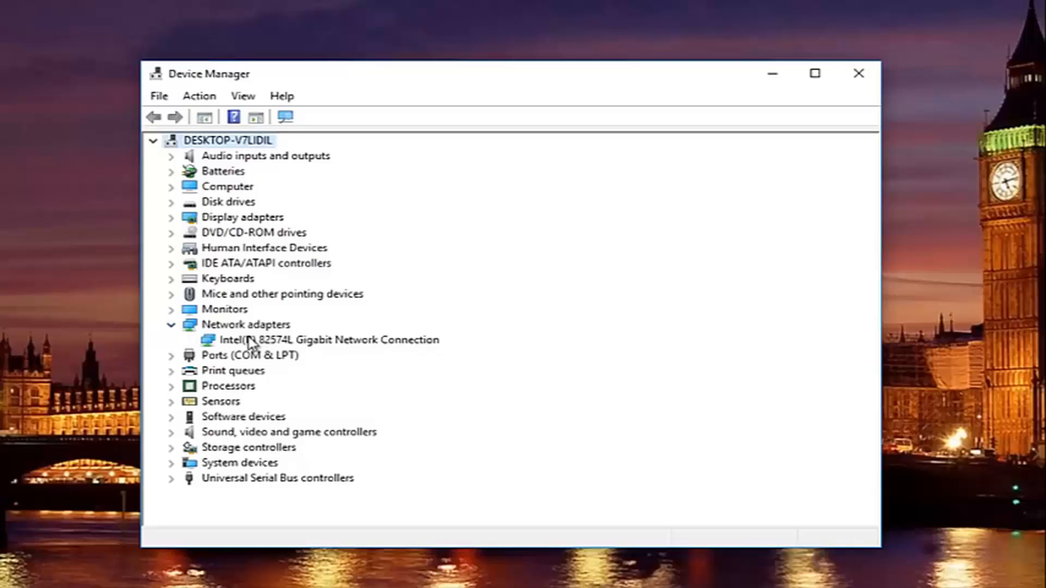
pyautogui.click(329, 340)
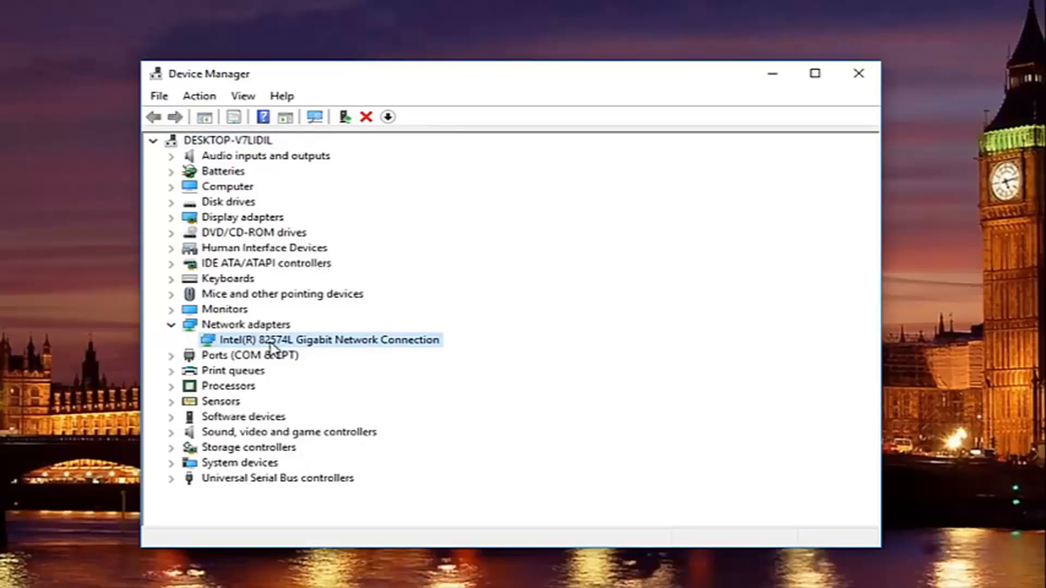
pyautogui.moveTo(363, 336)
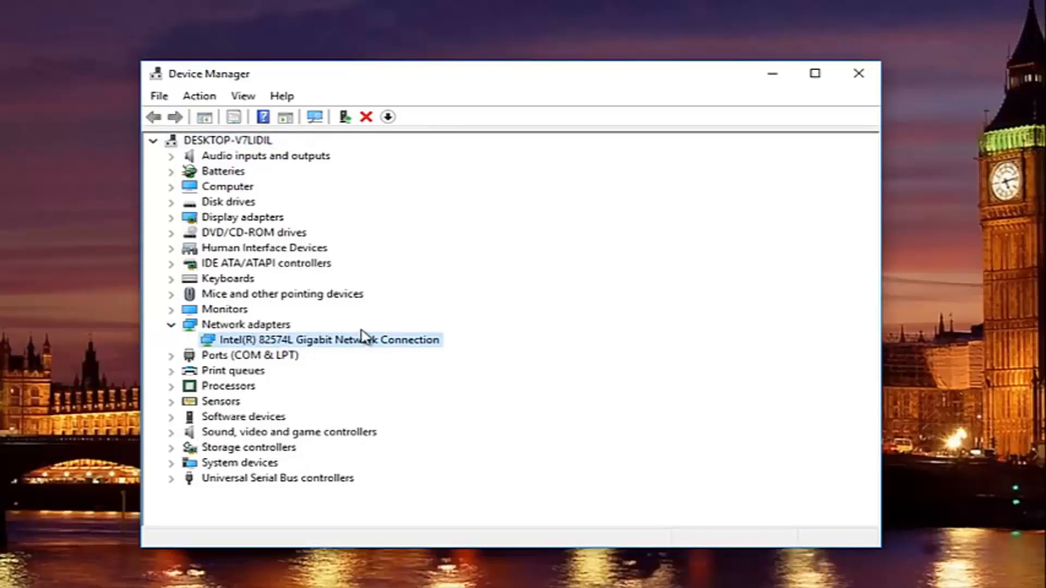
pyautogui.moveTo(367, 332)
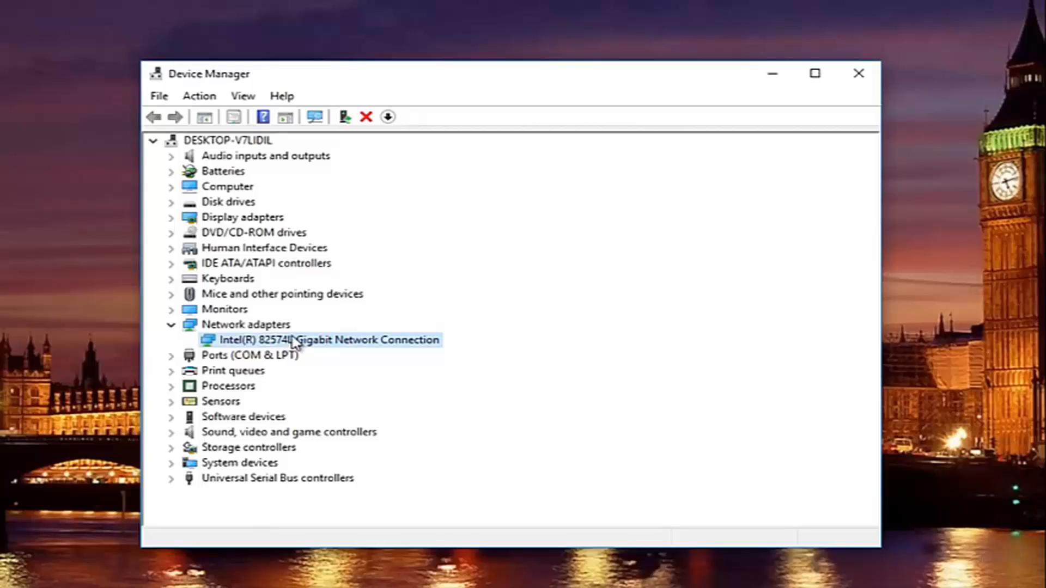
pyautogui.rightClick(300, 339)
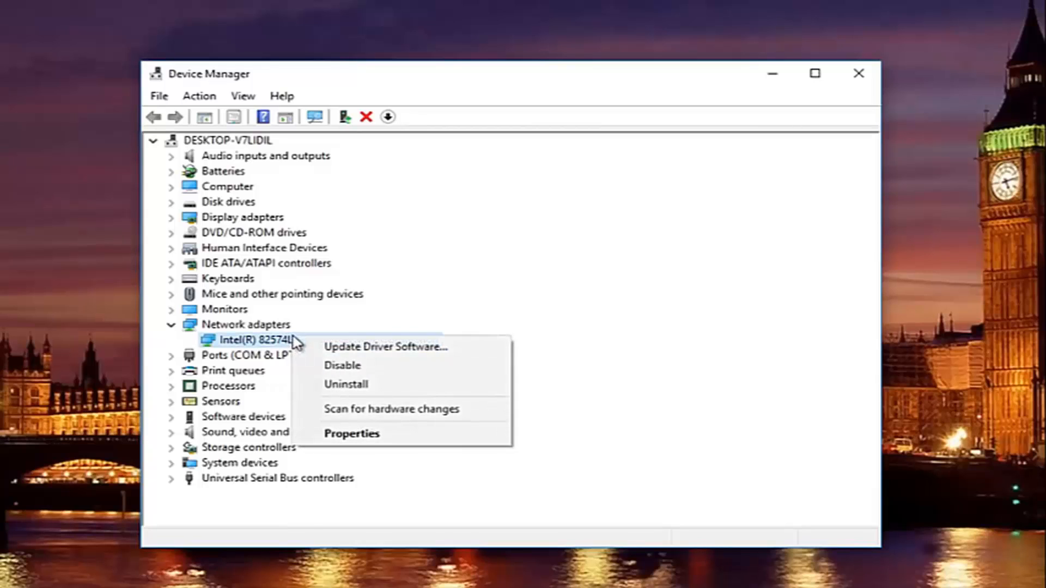
pyautogui.moveTo(385, 346)
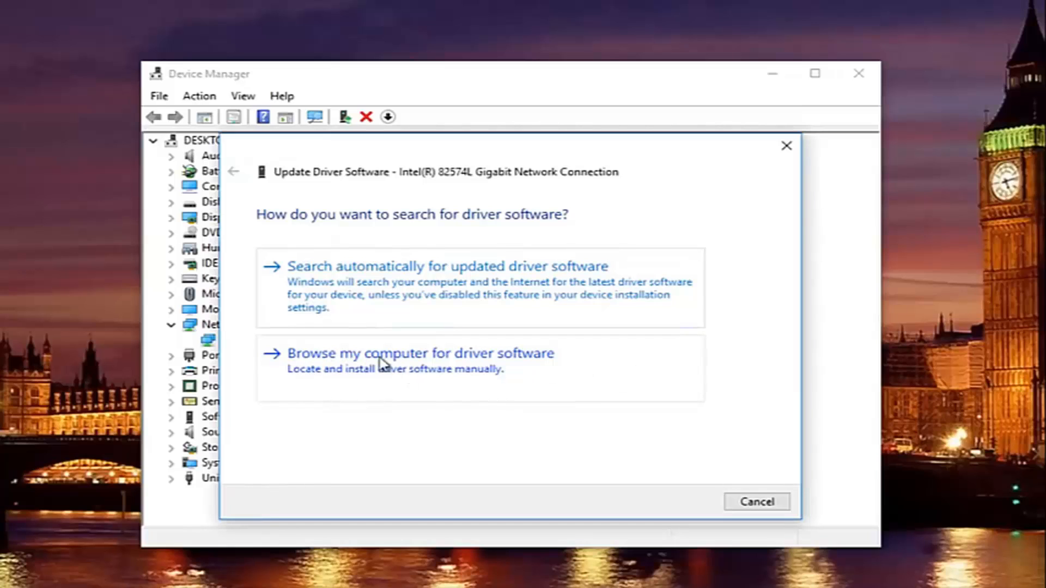
pyautogui.moveTo(383, 383)
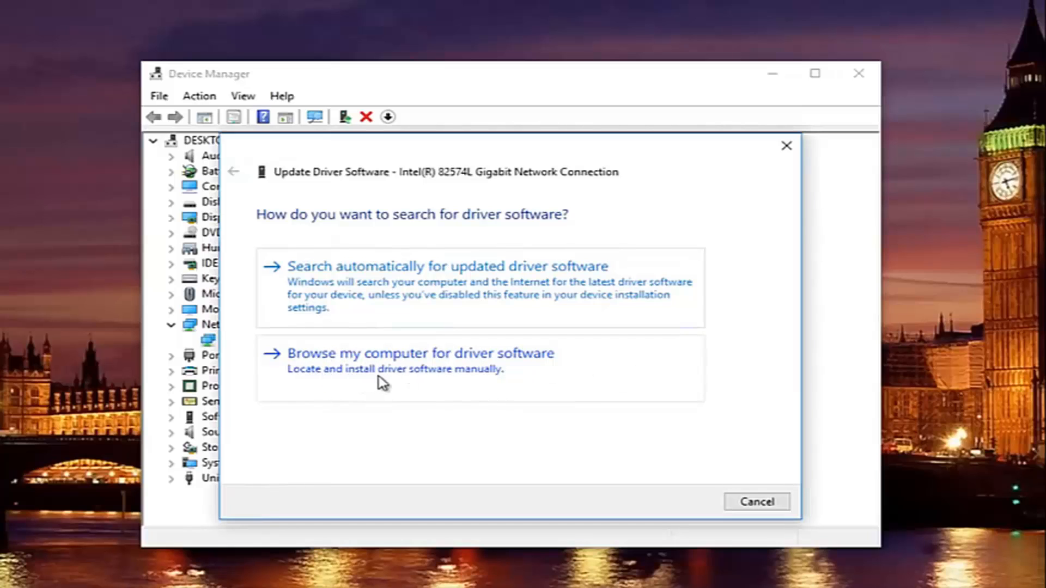
pyautogui.moveTo(330, 360)
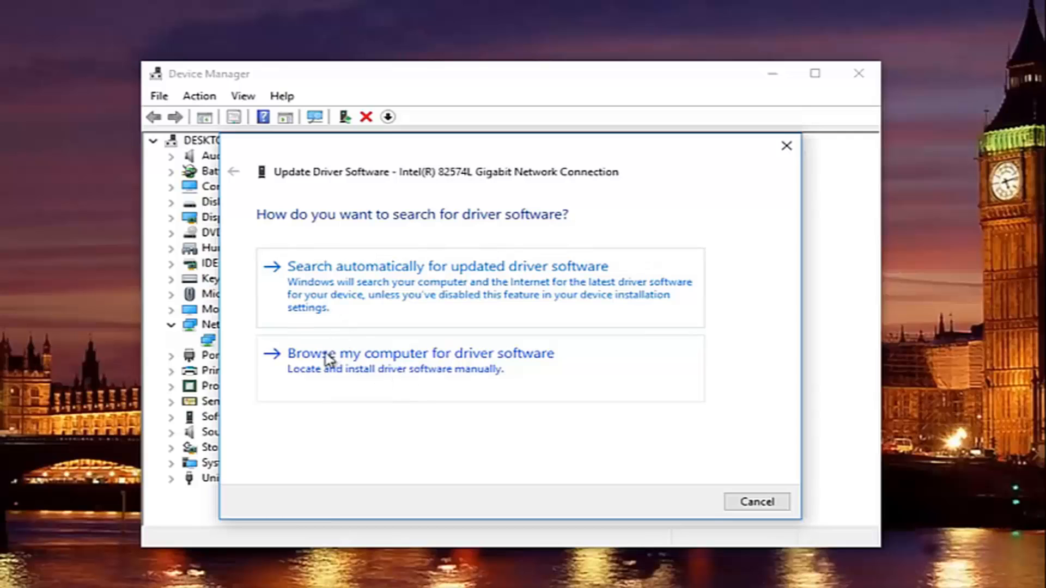
pyautogui.click(420, 353)
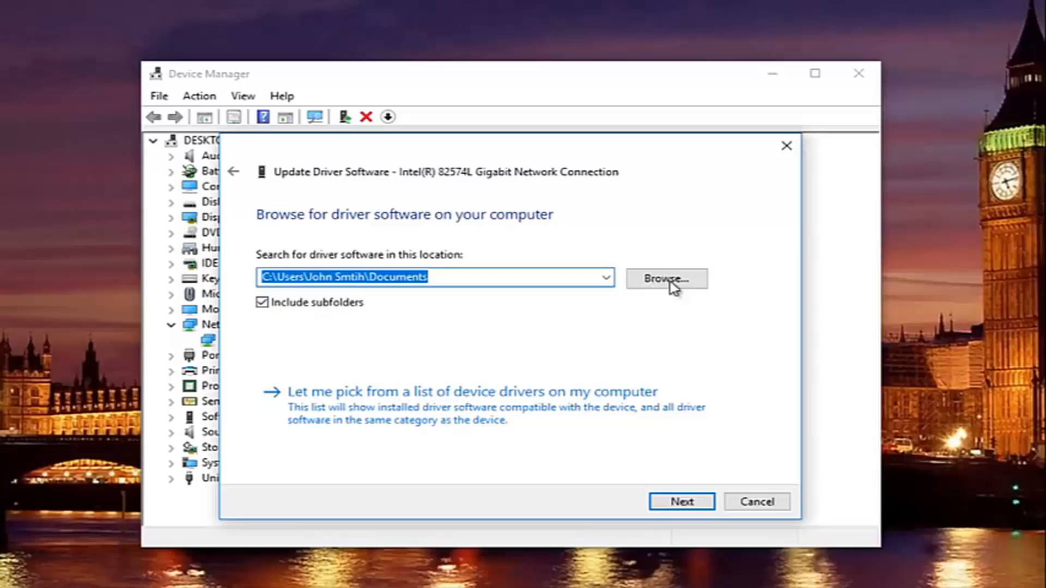
pyautogui.click(665, 278)
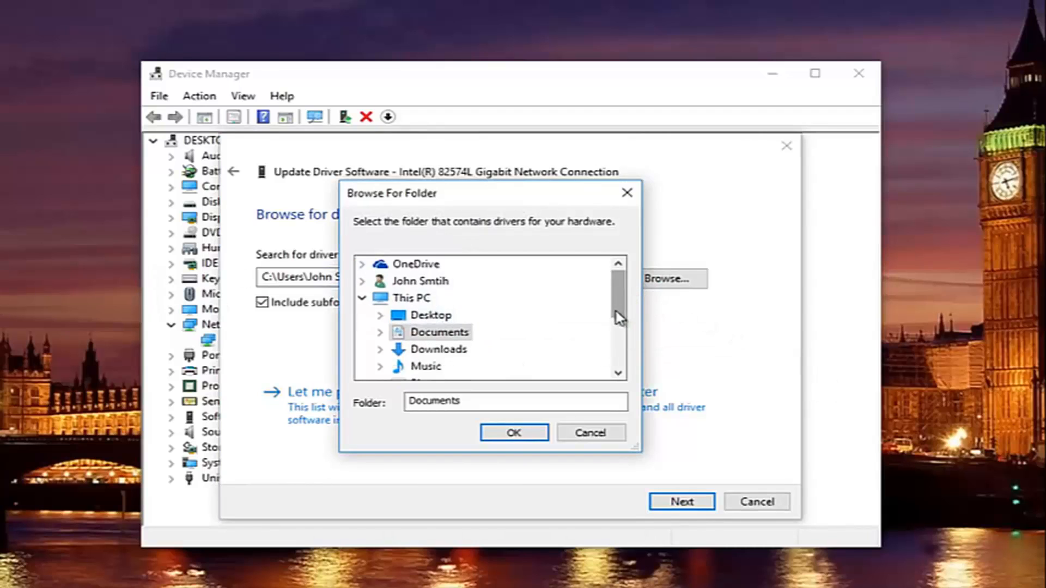
pyautogui.scroll(-3)
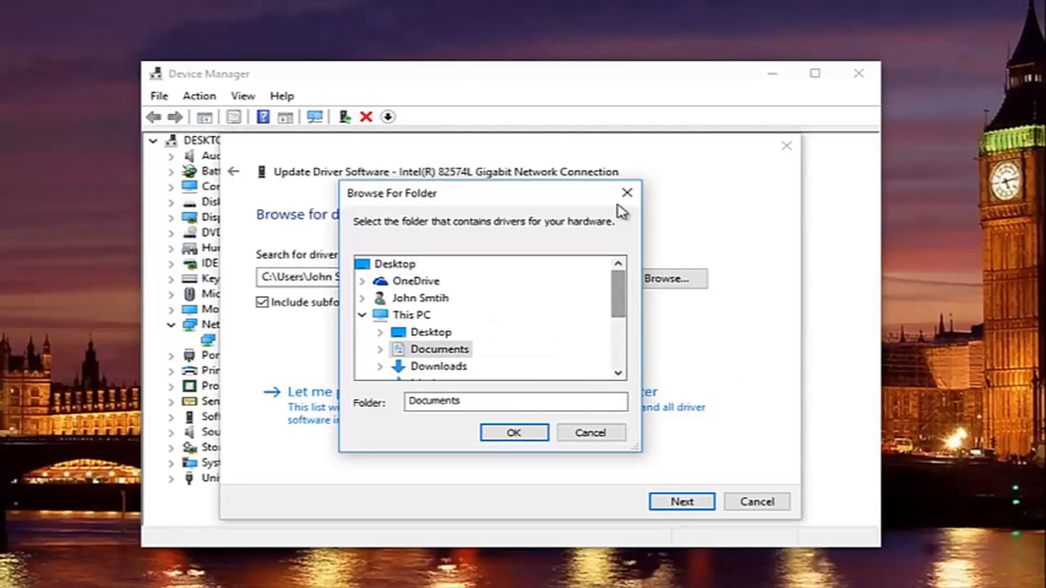
pyautogui.moveTo(626, 193)
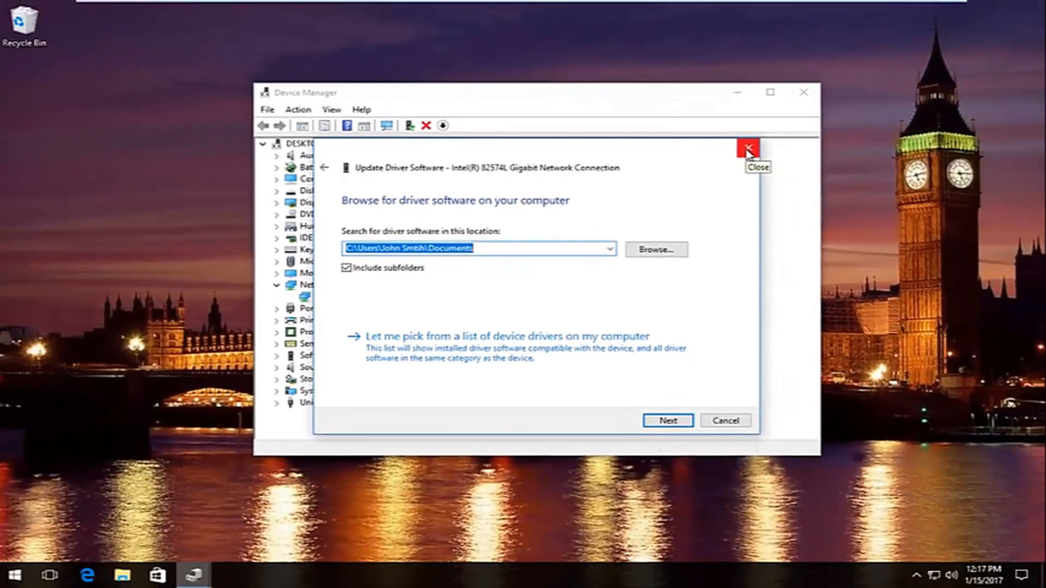
pyautogui.click(748, 147)
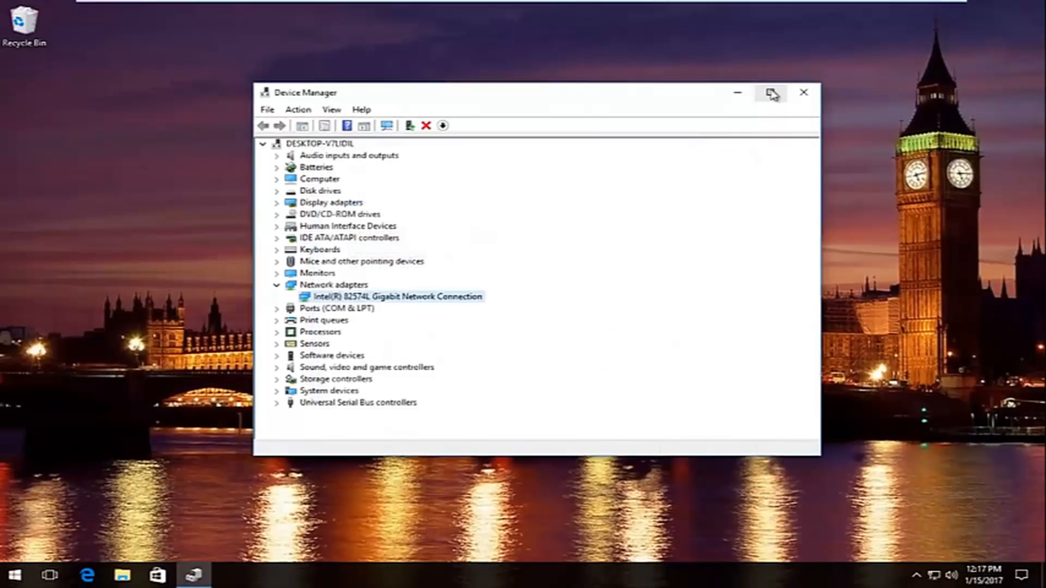